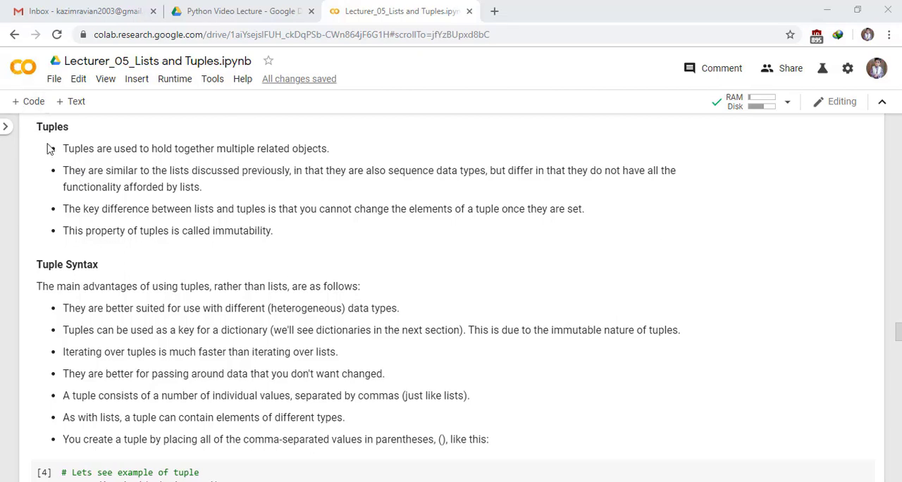
mouse_move(50, 148)
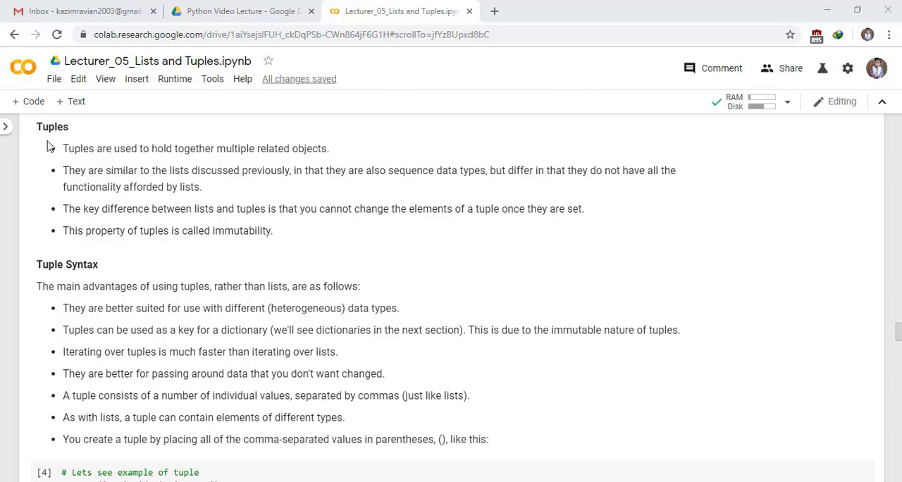
mouse_move(154, 154)
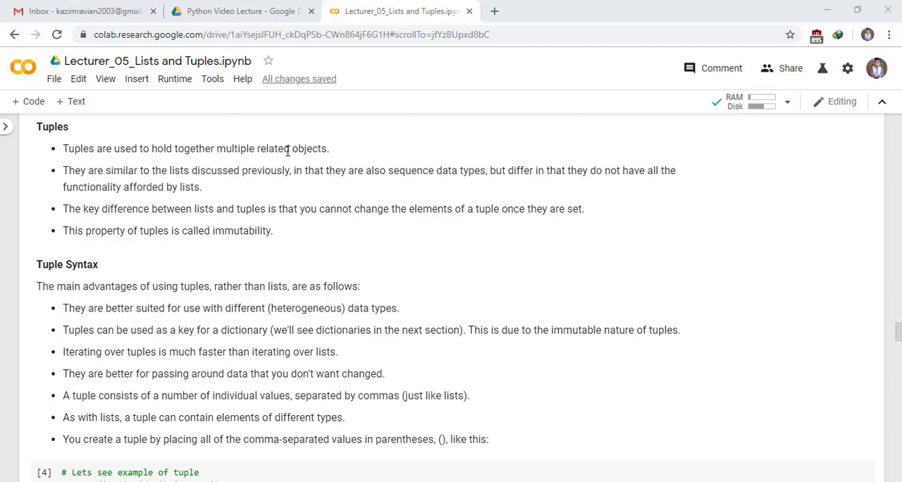
mouse_move(158, 176)
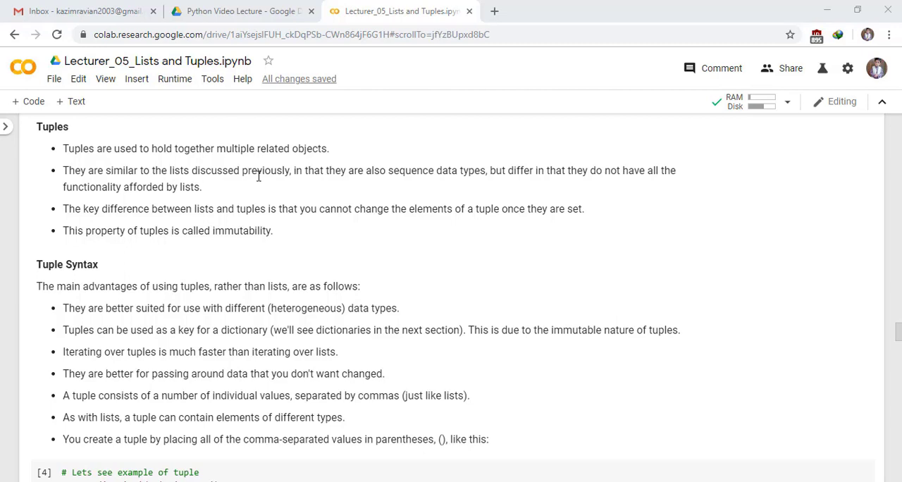
mouse_move(425, 176)
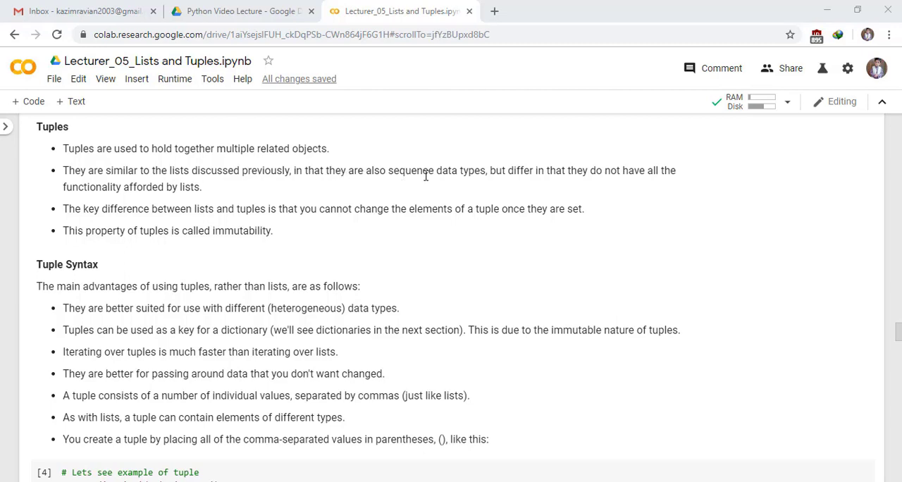
mouse_move(538, 174)
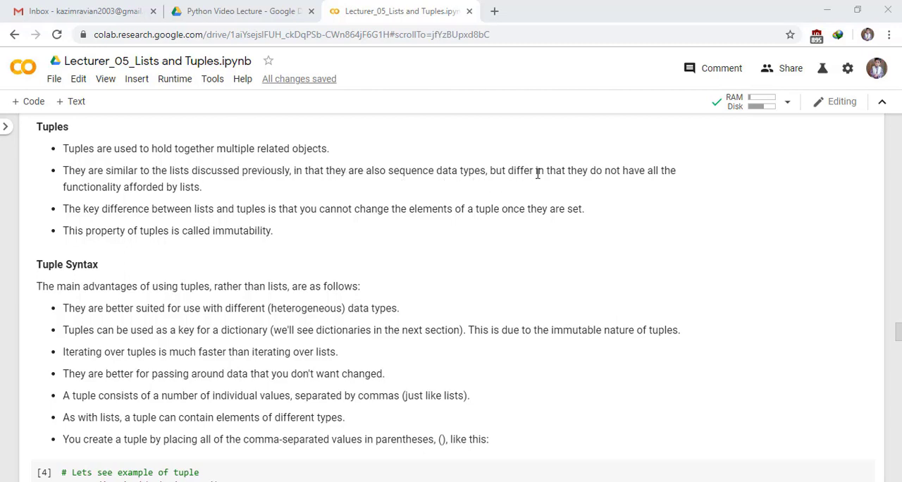
mouse_move(570, 173)
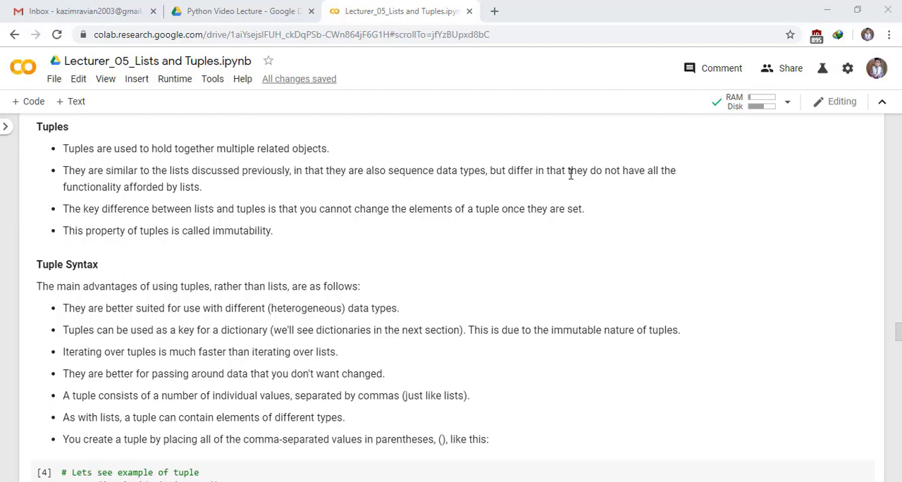
mouse_move(144, 185)
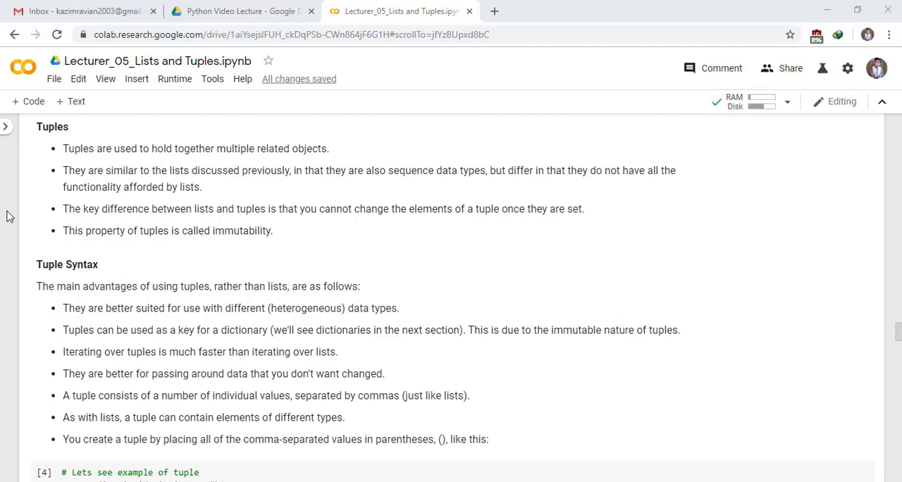
mouse_move(240, 235)
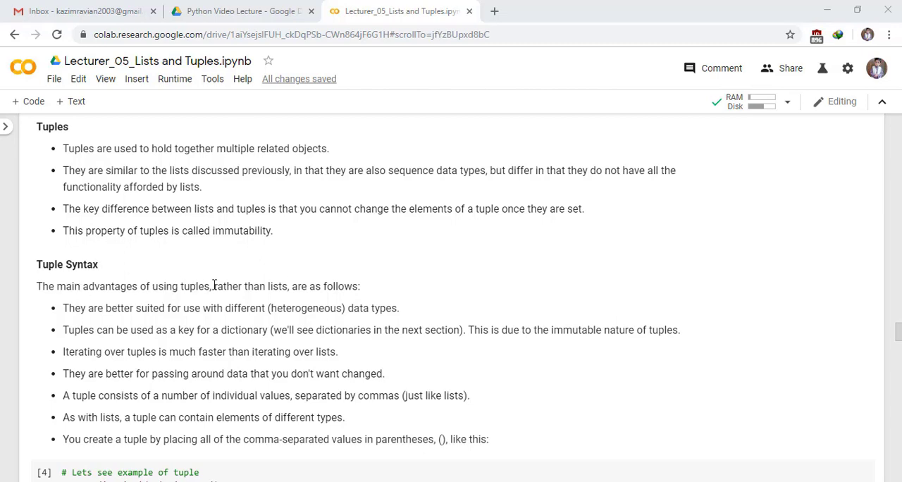
mouse_move(116, 322)
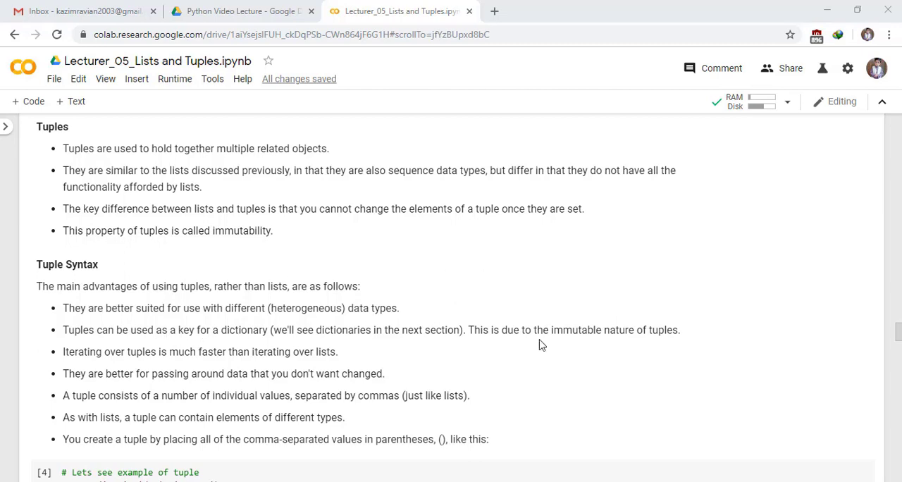
mouse_move(141, 349)
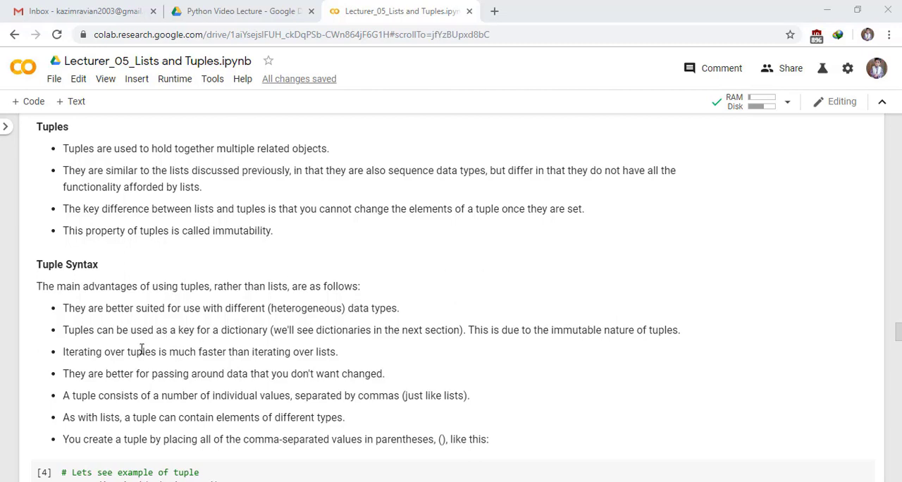
mouse_move(169, 352)
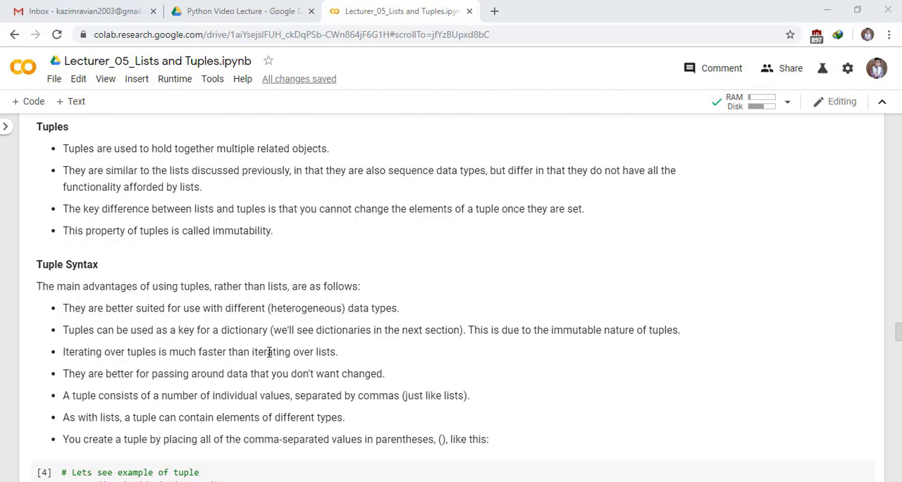
mouse_move(138, 391)
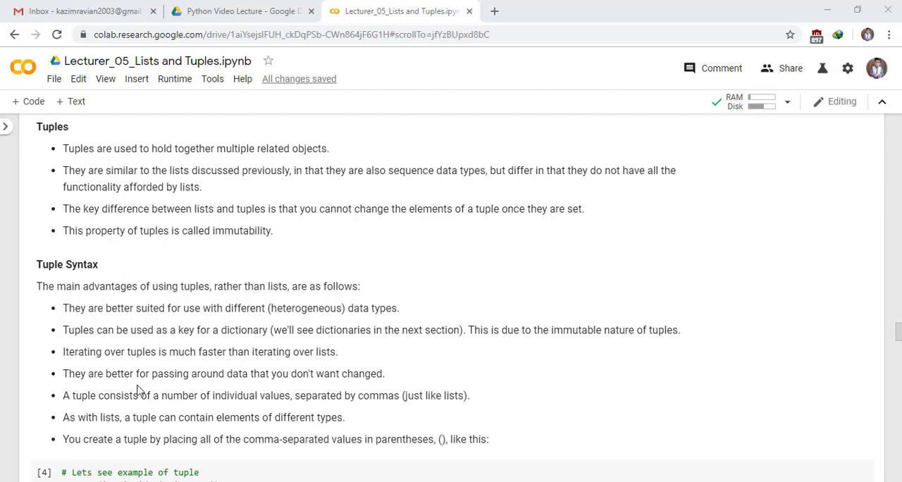
mouse_move(214, 379)
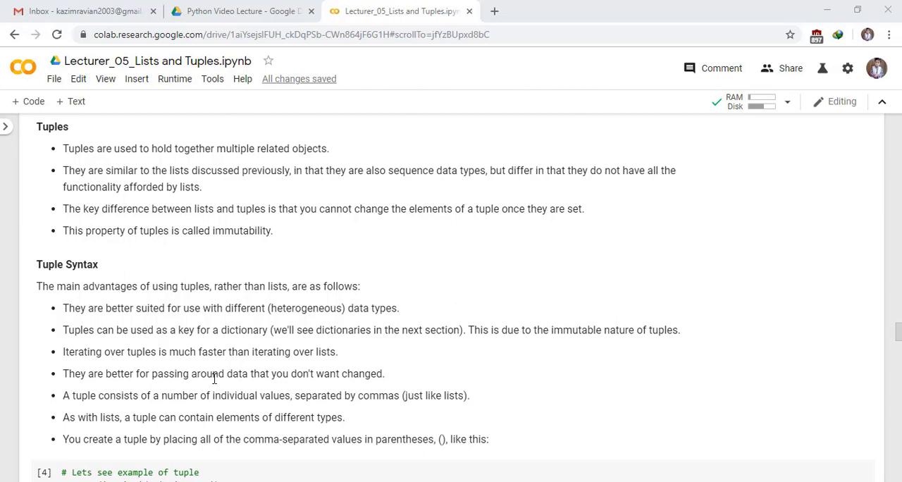
mouse_move(129, 394)
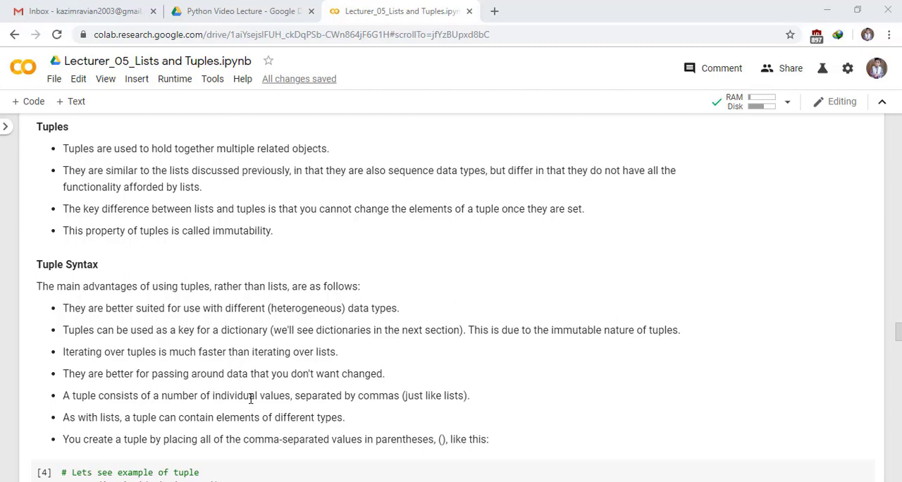
mouse_move(355, 397)
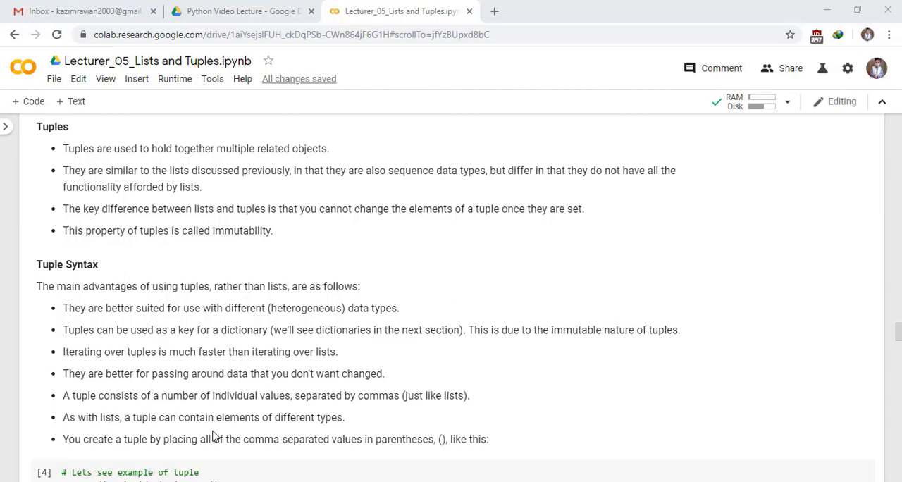
mouse_move(158, 443)
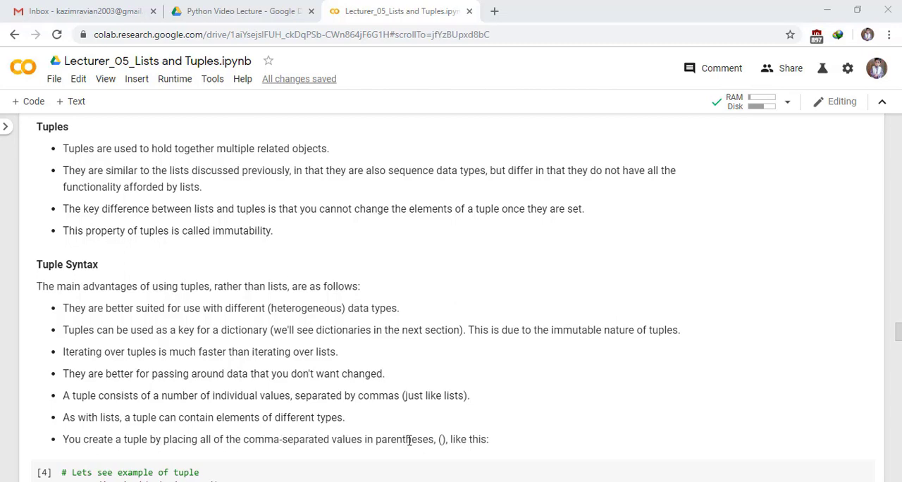
Run the first tuple cell to print ('cat', 'dog', 'parrot') and <class 'tuple'>
scroll(down, 3)
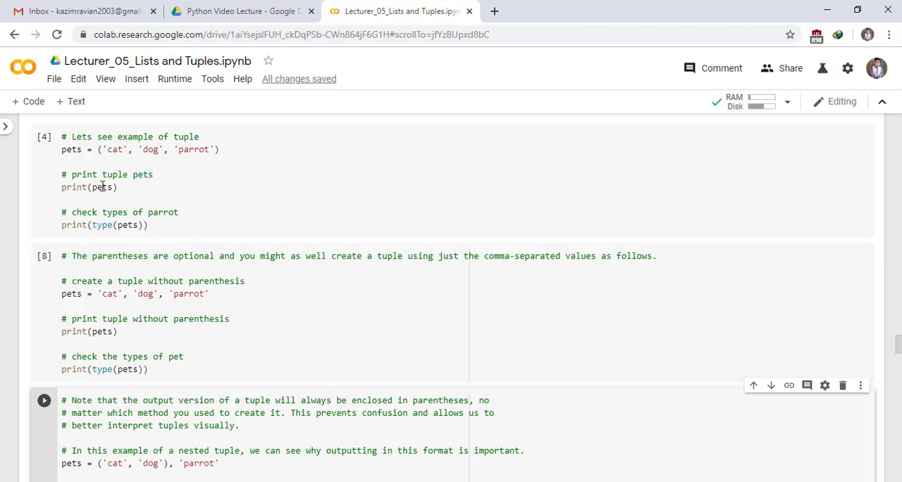
mouse_move(167, 214)
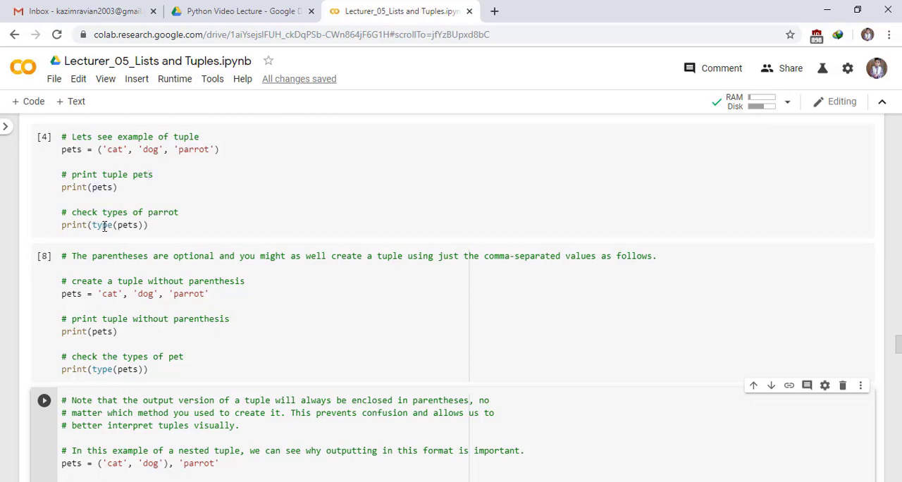
mouse_move(55, 155)
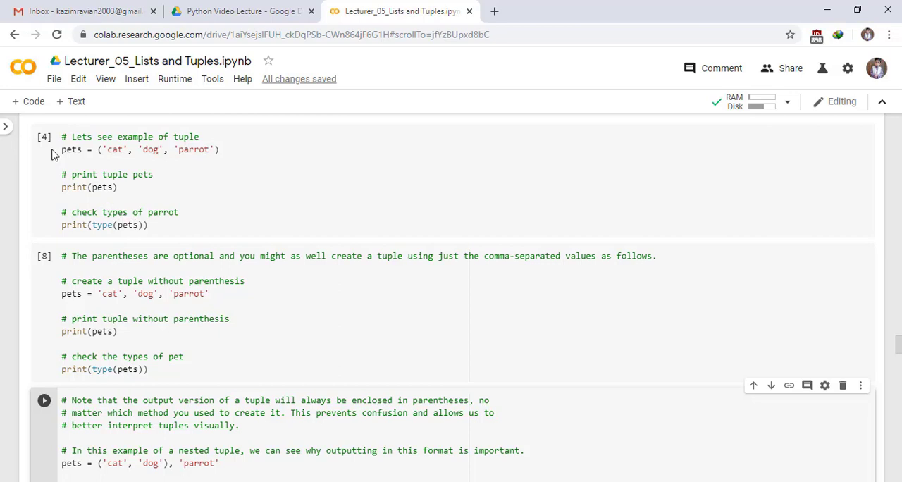
click(44, 137)
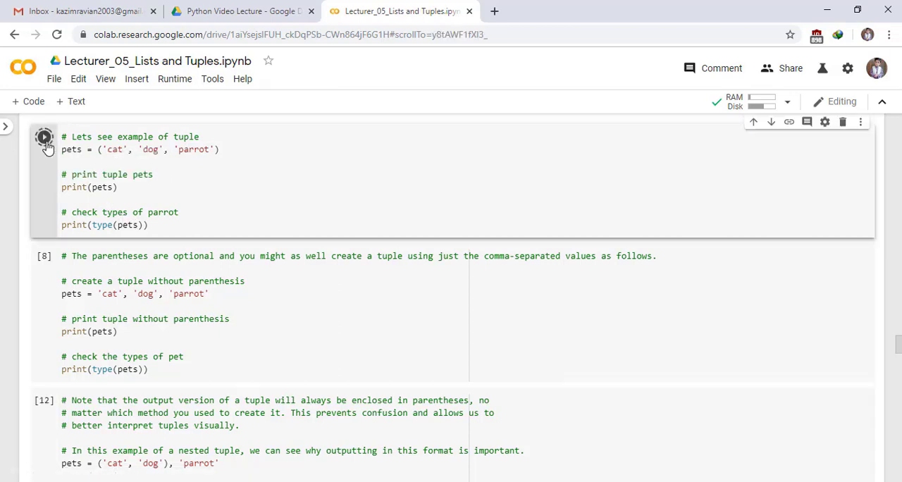
click(43, 137)
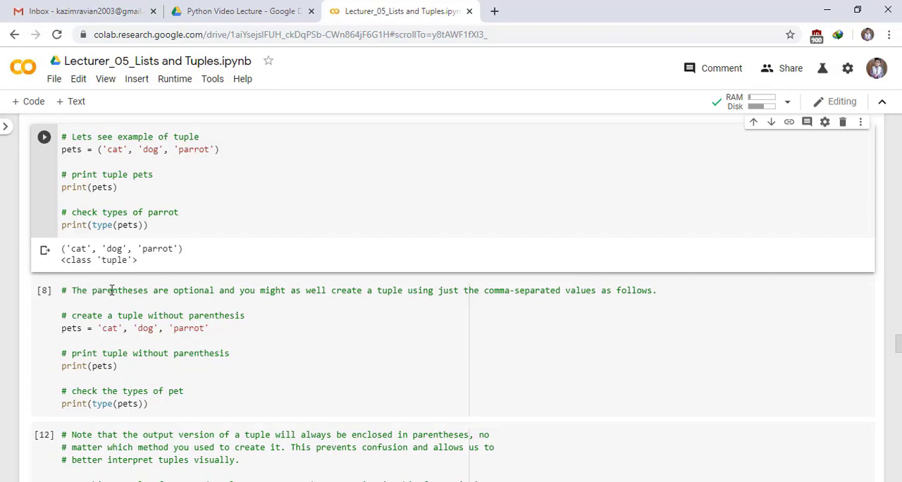
mouse_move(306, 294)
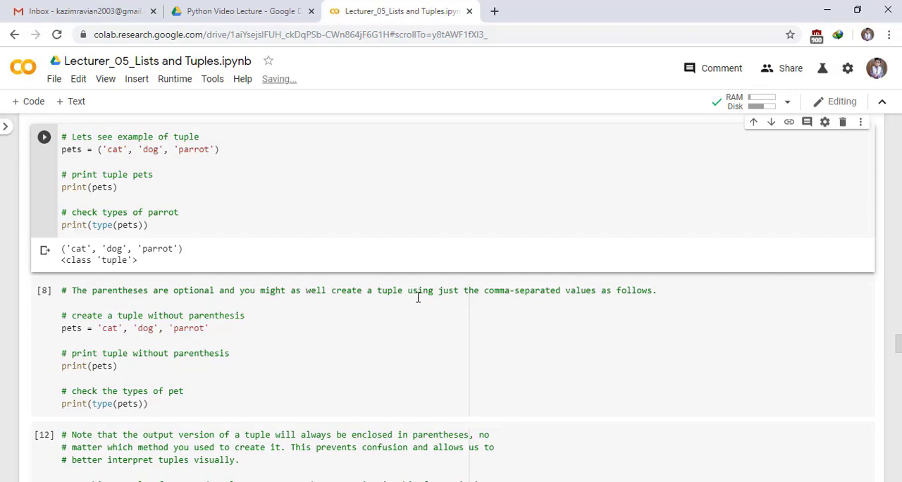
mouse_move(332, 306)
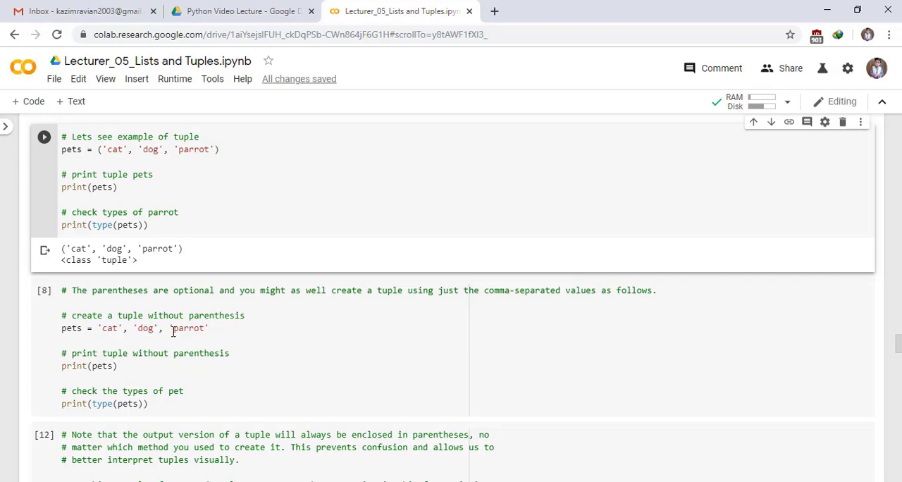
mouse_move(175, 358)
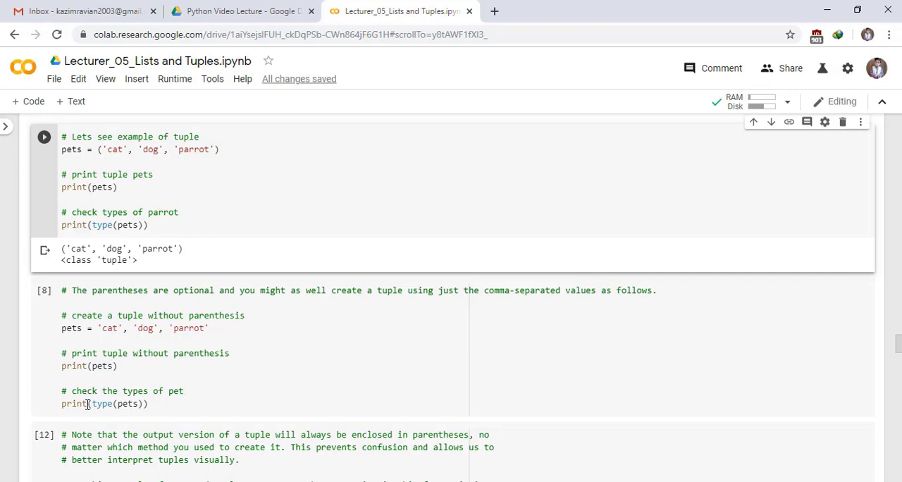
mouse_move(83, 360)
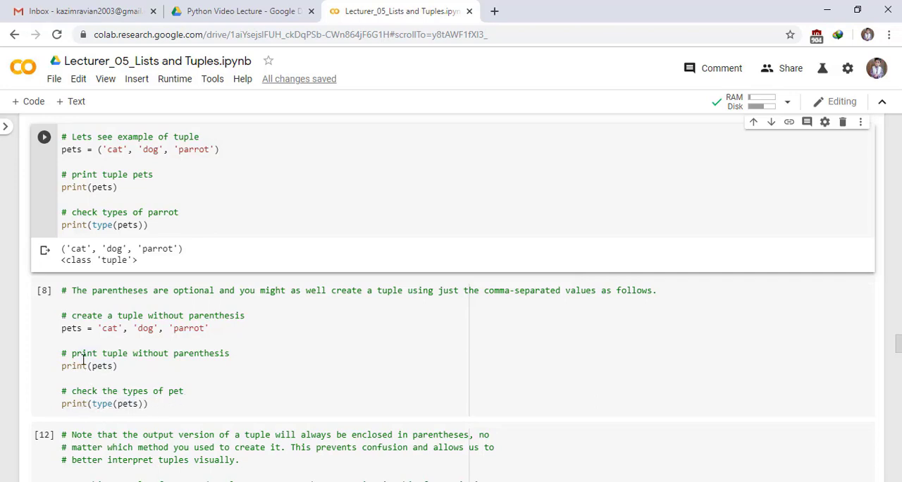
click(43, 291)
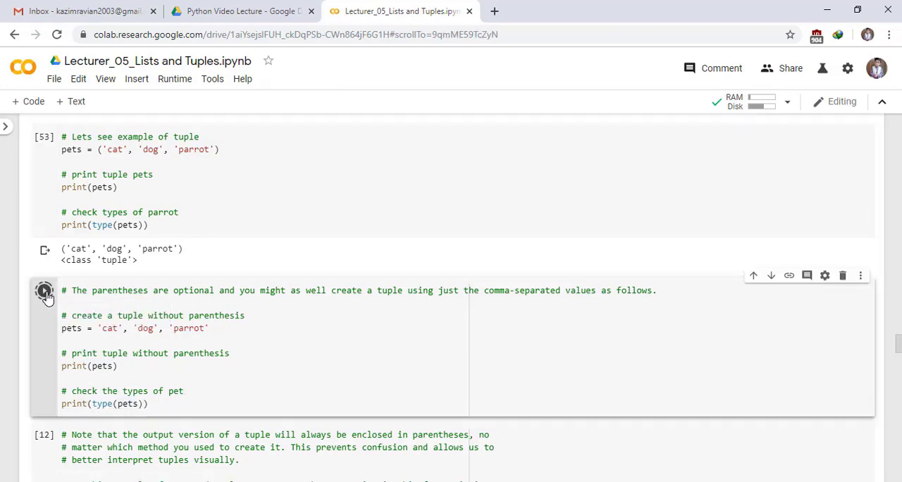
click(44, 290)
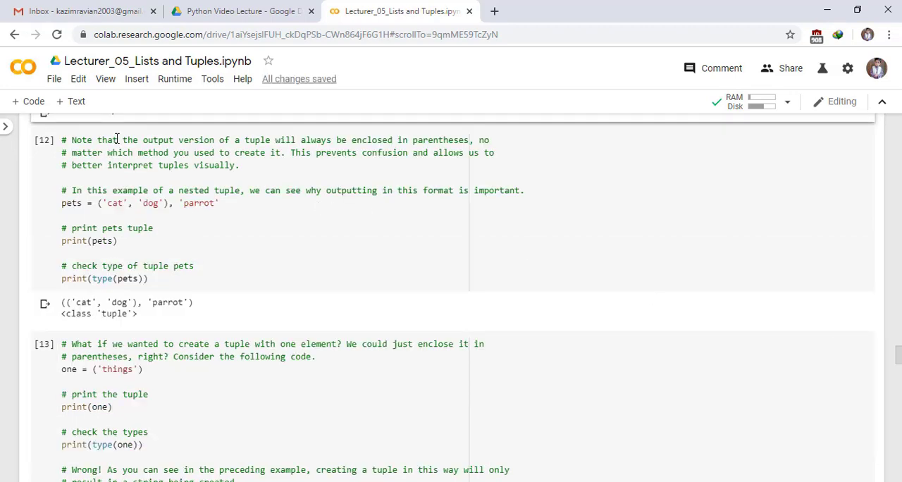
mouse_move(267, 146)
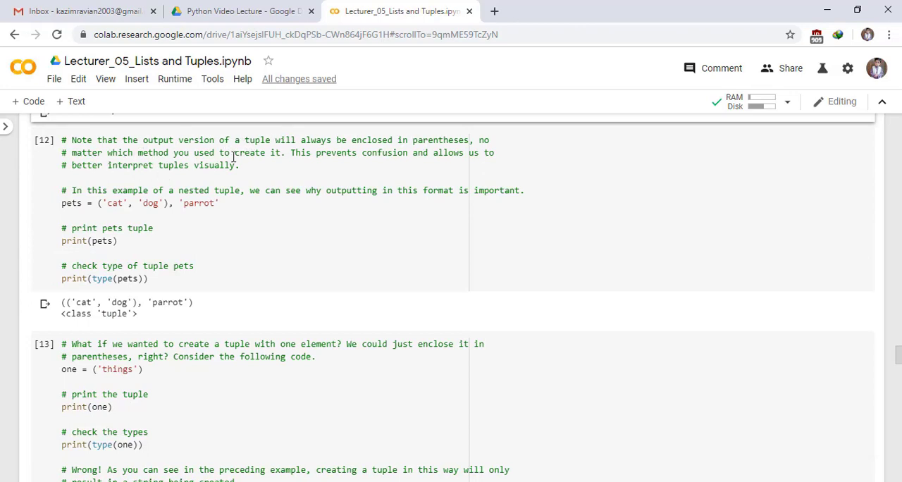
mouse_move(384, 161)
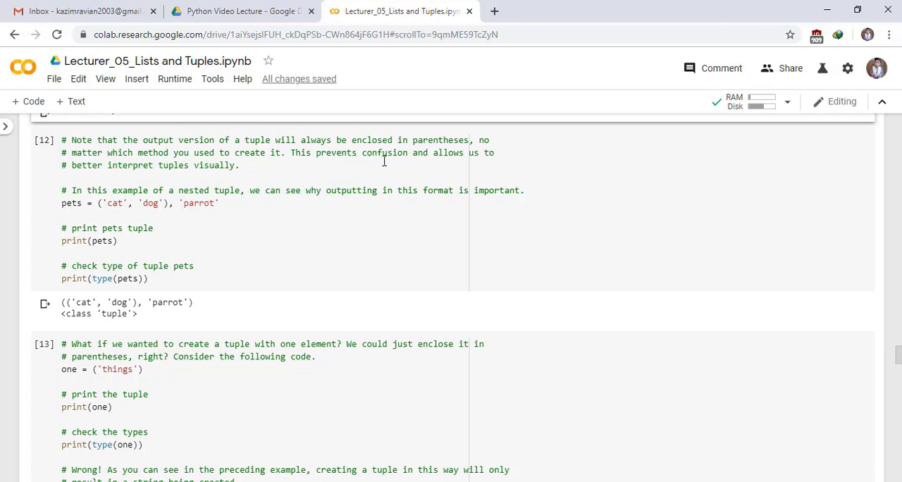
mouse_move(115, 186)
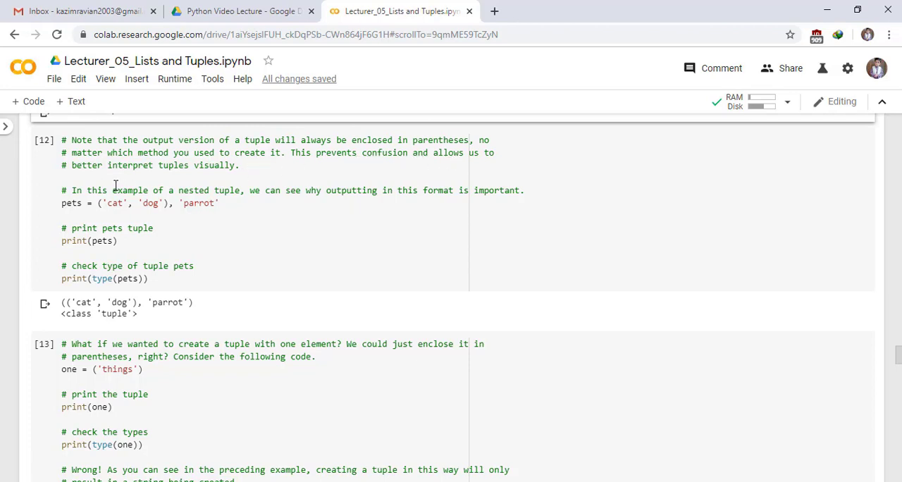
mouse_move(224, 169)
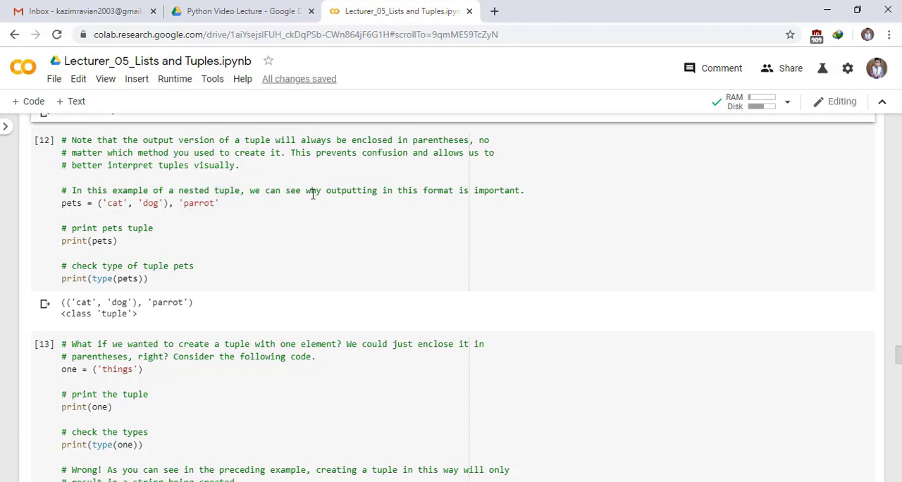
mouse_move(443, 195)
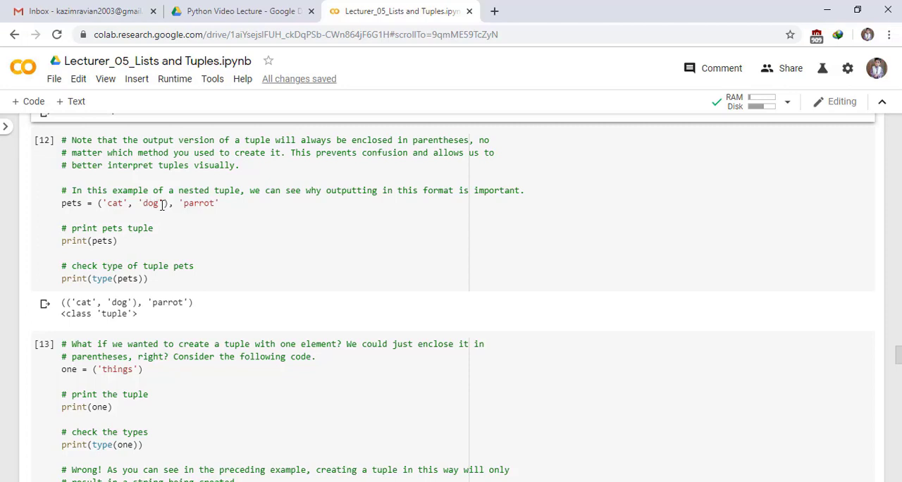
mouse_move(189, 203)
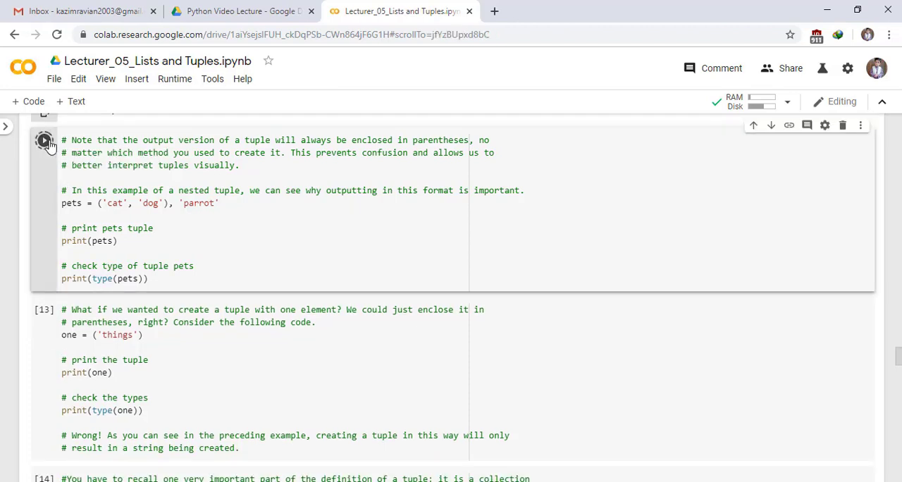
Run the nested pets cell to print (('cat', 'dog'), 'parrot') and <class 'tuple'>
click(44, 140)
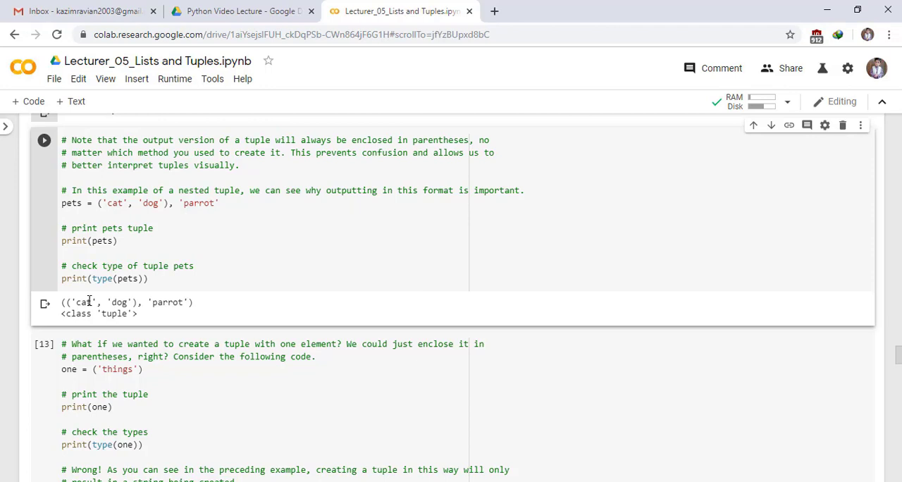
scroll(down, 3)
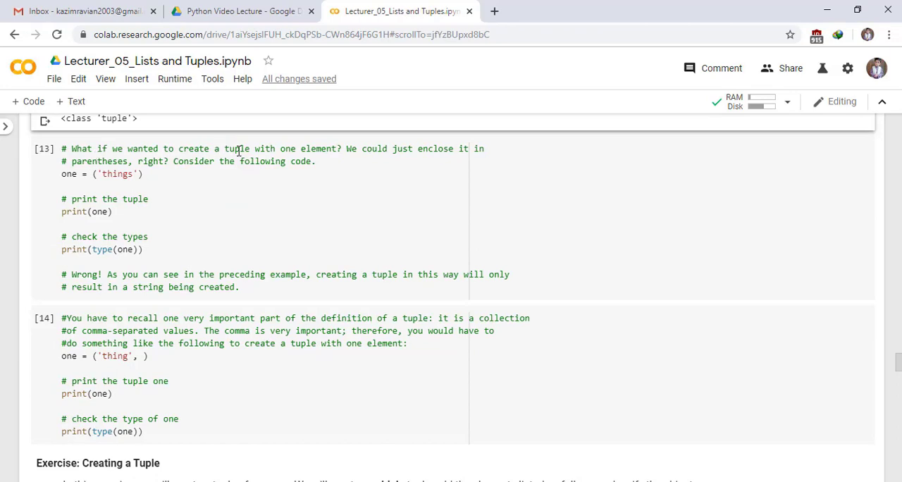
mouse_move(436, 151)
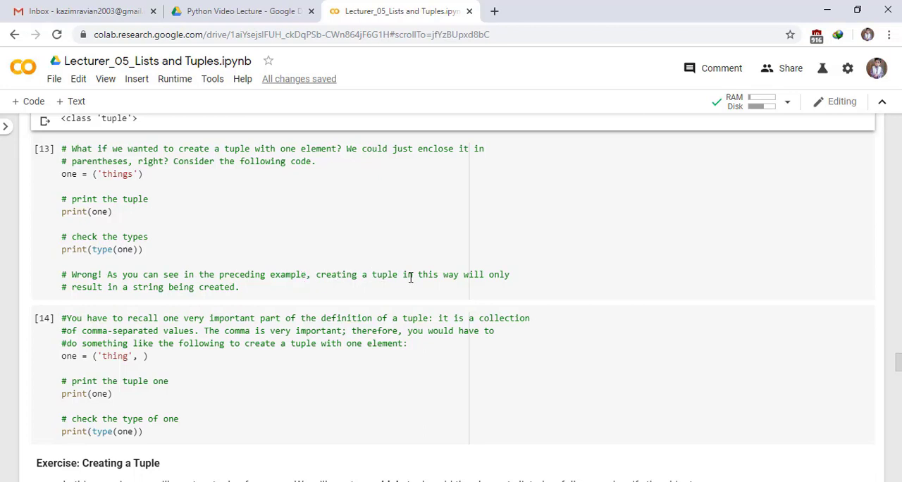
mouse_move(158, 311)
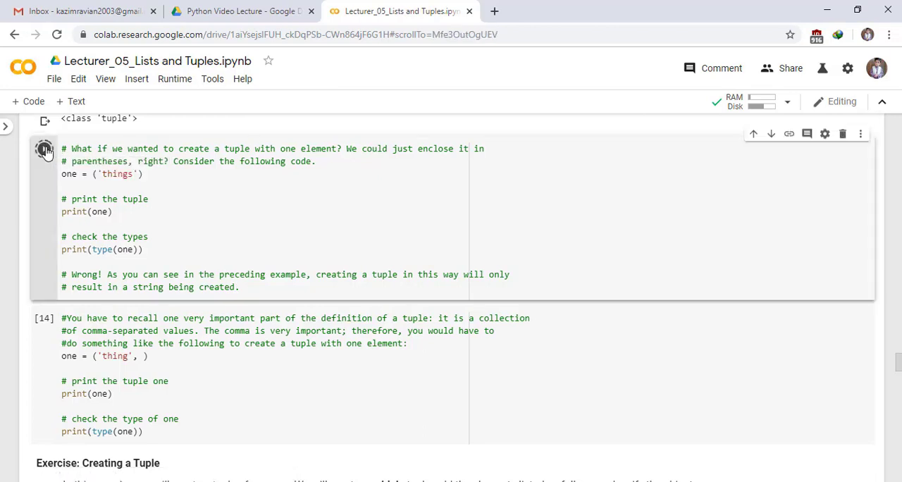
Run the ('things') cell showing <class 'str'> and the ('thing', ) cell showing <class 'tuple'>
click(44, 150)
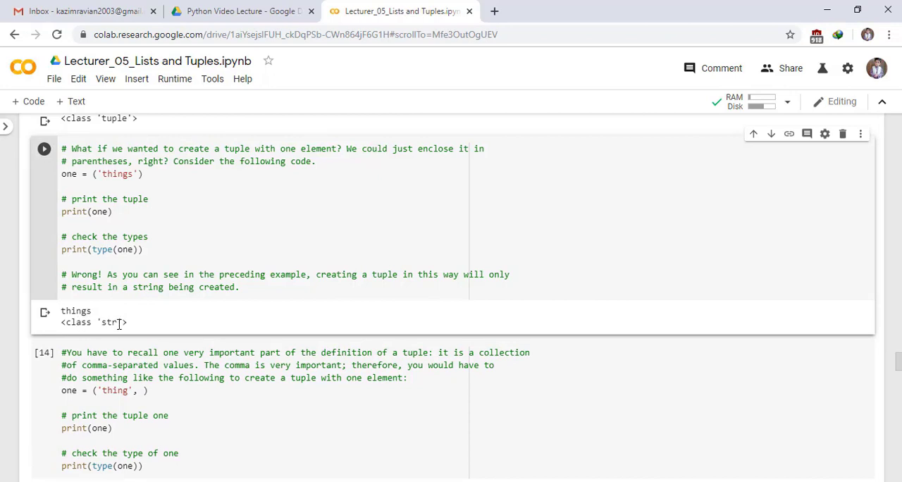
scroll(down, 3)
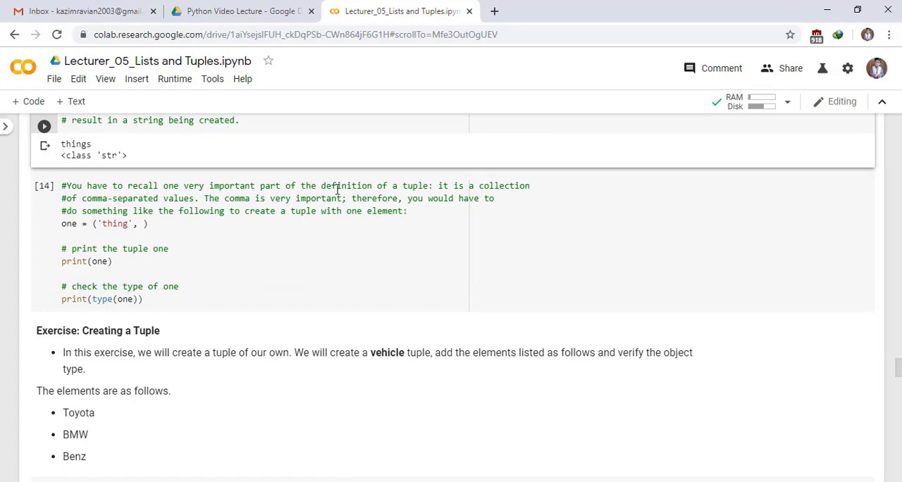
mouse_move(269, 205)
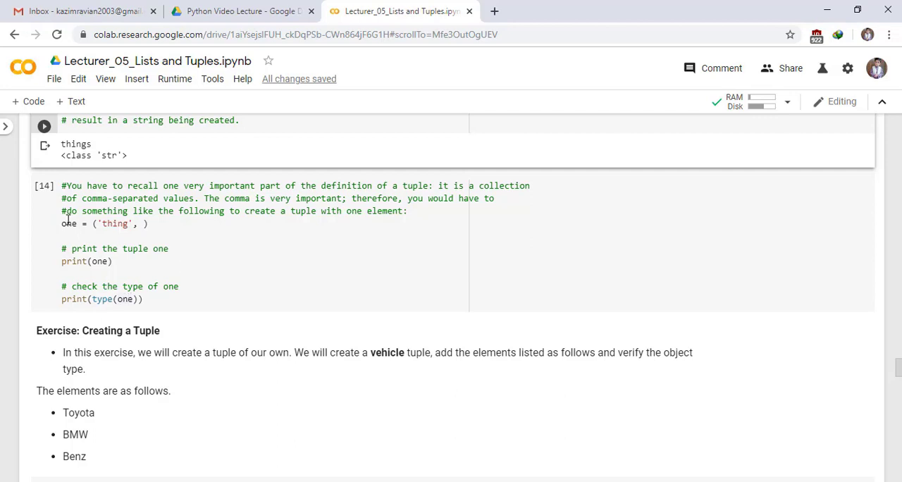
click(43, 186)
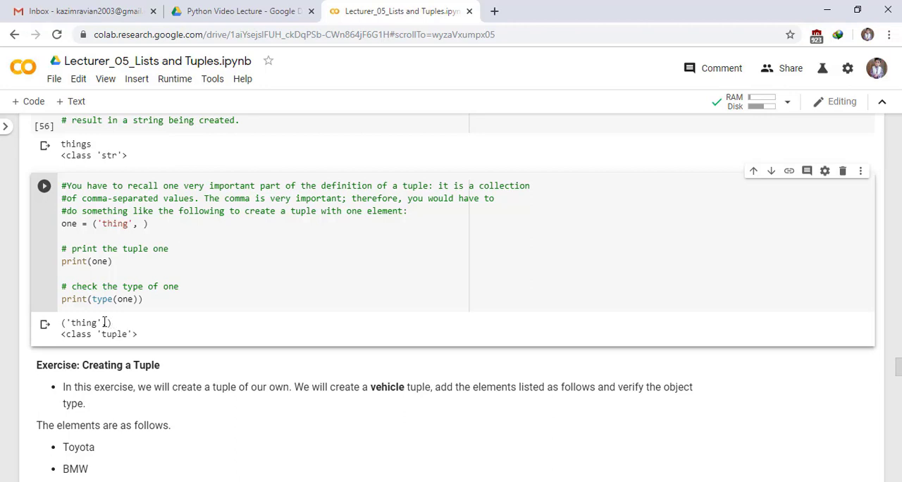
Run the vehicle exercise cell to print ('Toyota', 'BMW', 'Benz') and <class 'tuple'>
scroll(down, 3)
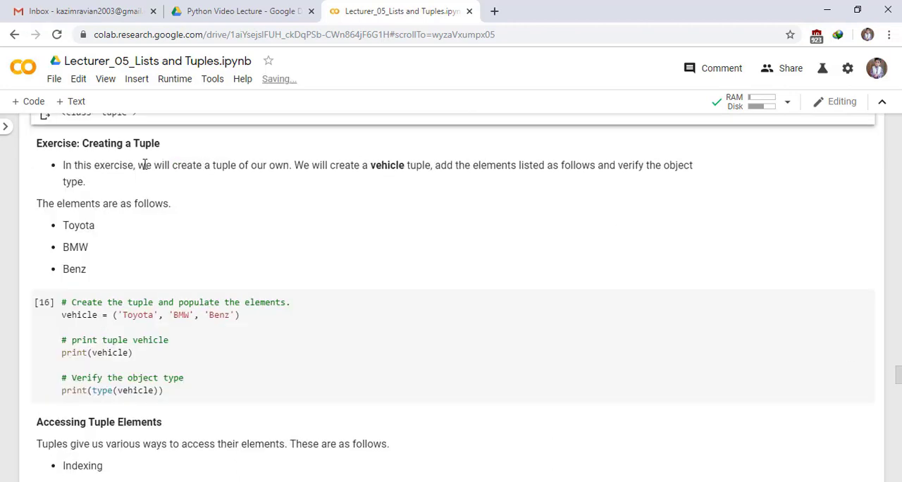
mouse_move(153, 160)
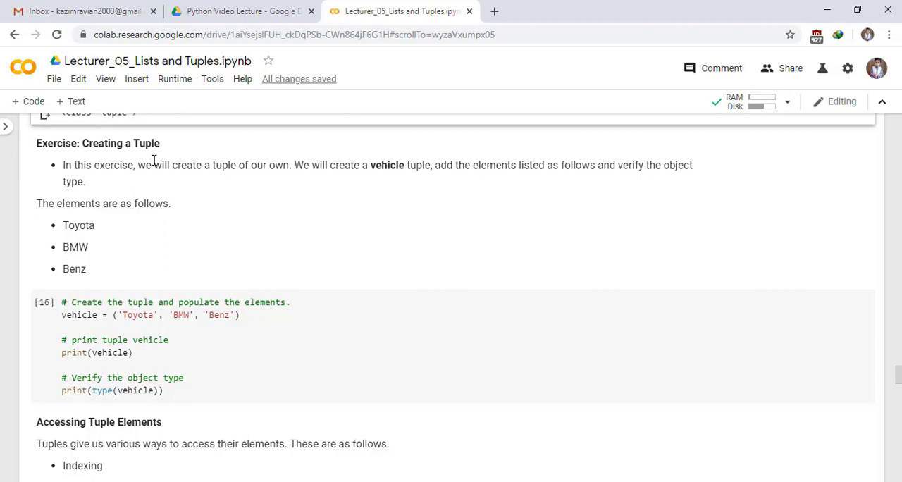
mouse_move(97, 227)
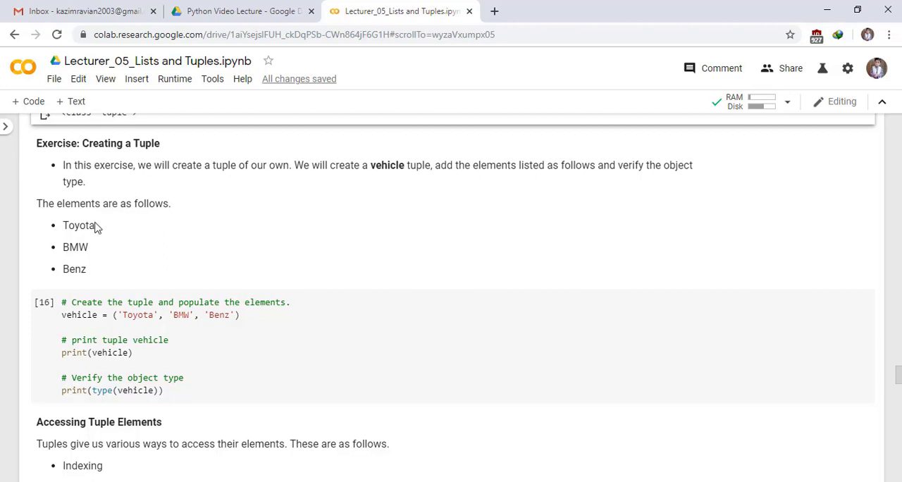
mouse_move(90, 281)
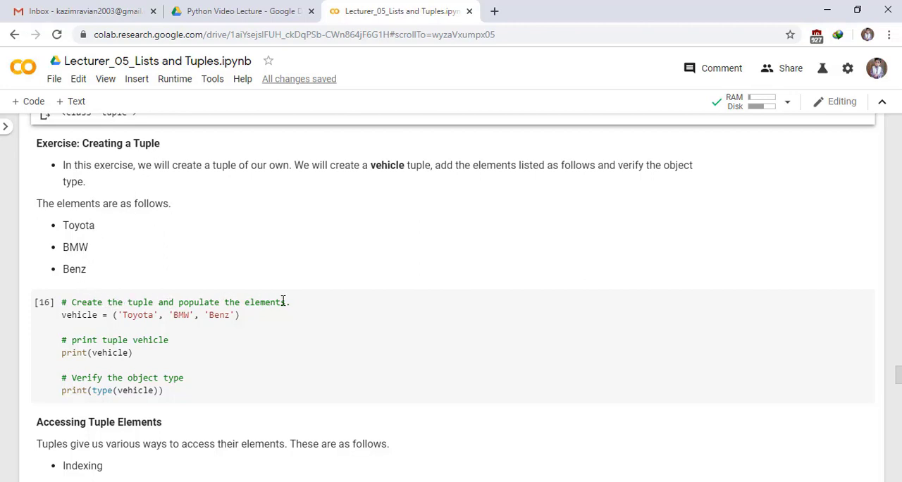
mouse_move(79, 318)
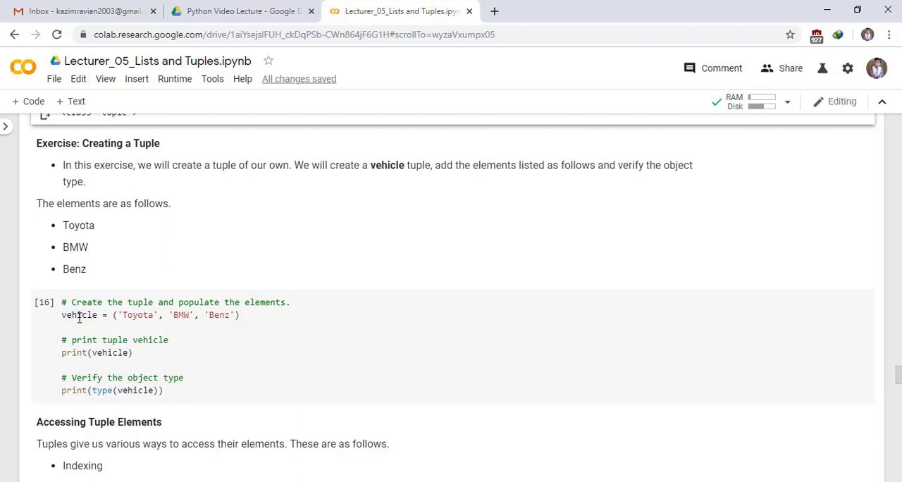
mouse_move(121, 313)
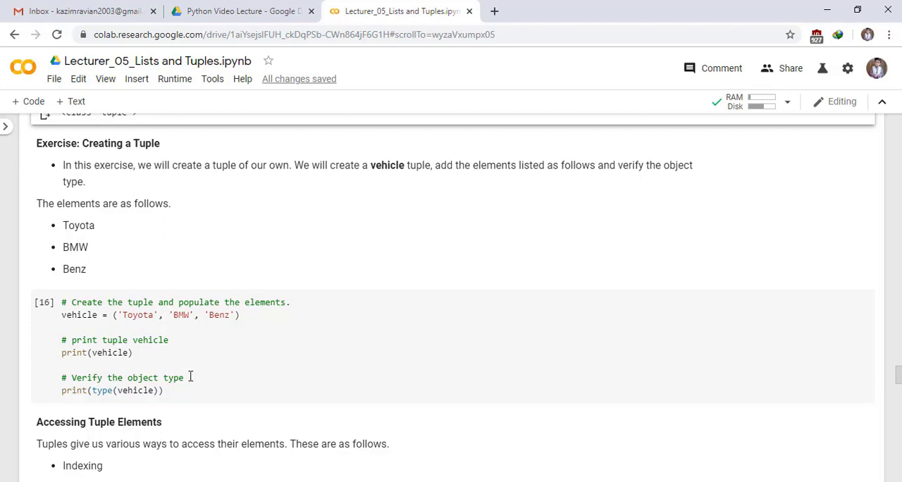
mouse_move(150, 393)
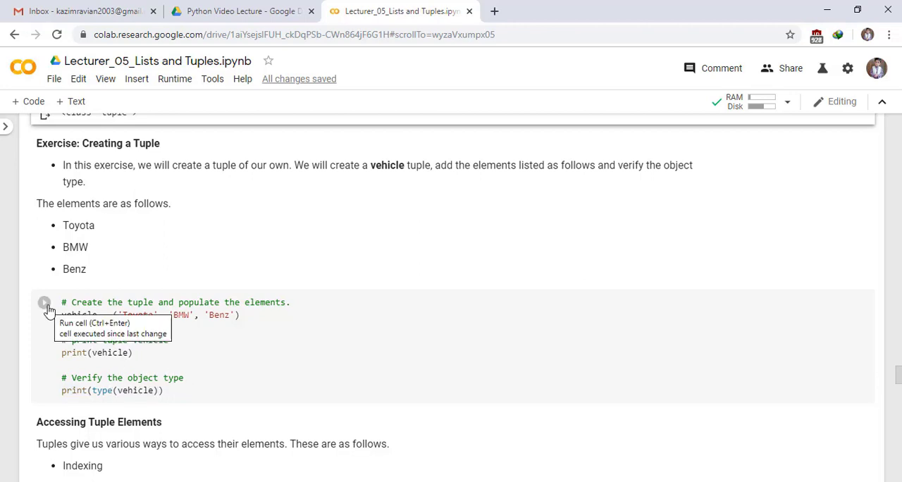
click(43, 301)
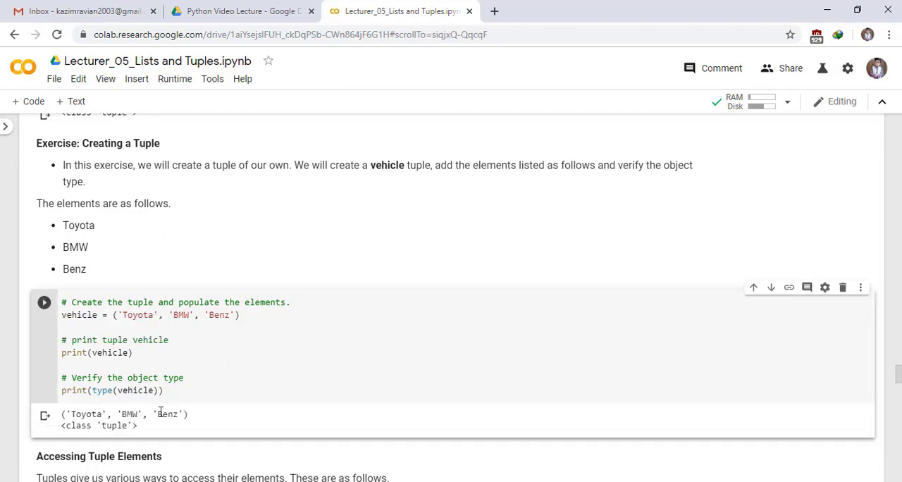
mouse_move(462, 419)
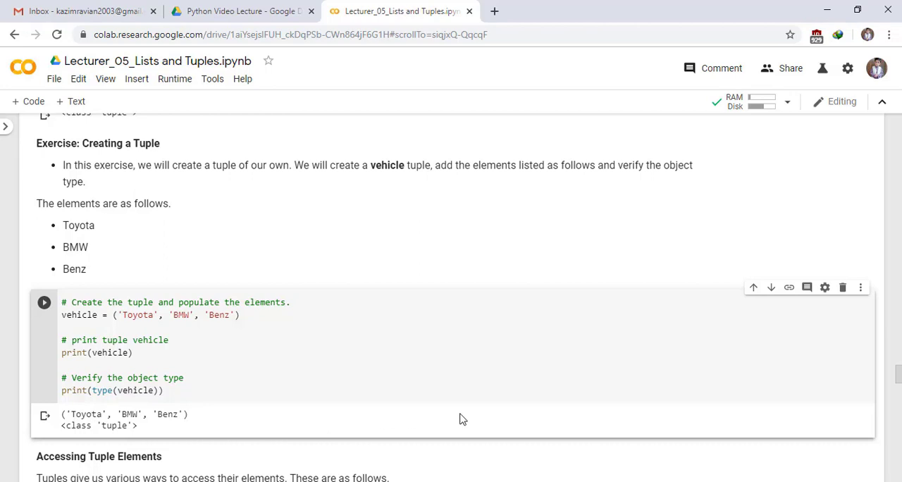
Run the pets indexing cell so print(pets[1]) outputs dog
scroll(down, 3)
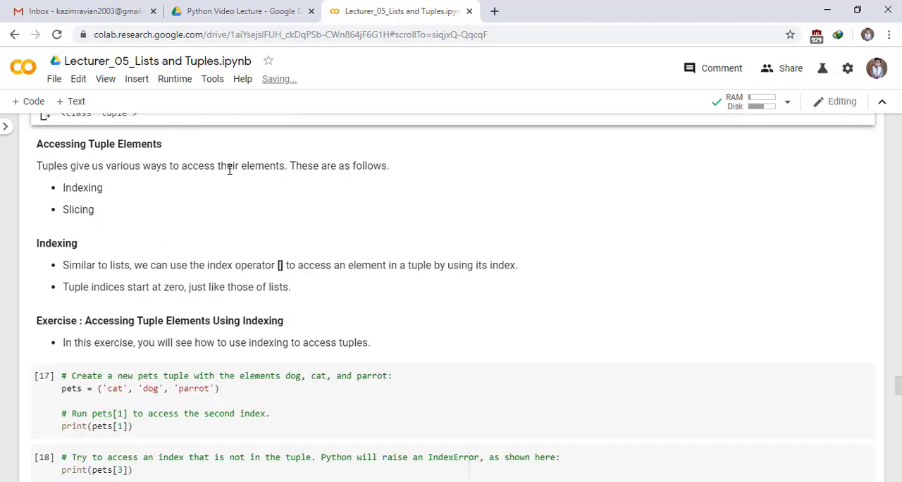
mouse_move(138, 189)
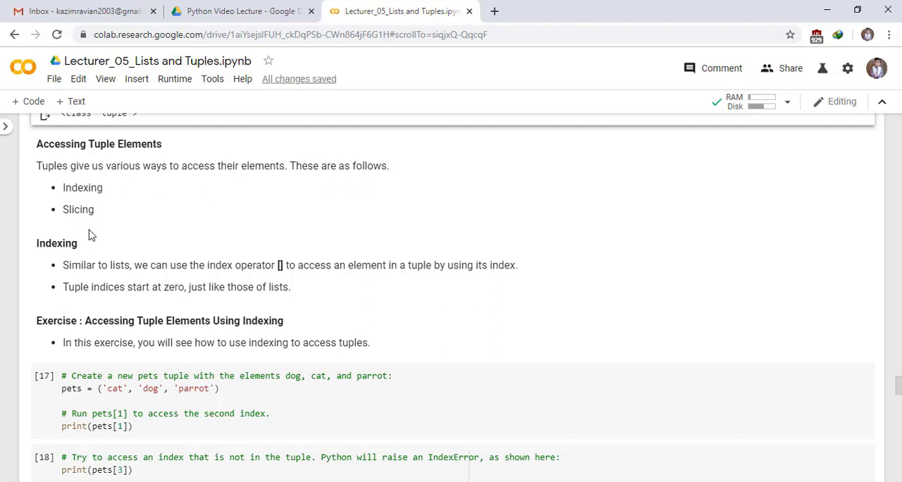
mouse_move(76, 242)
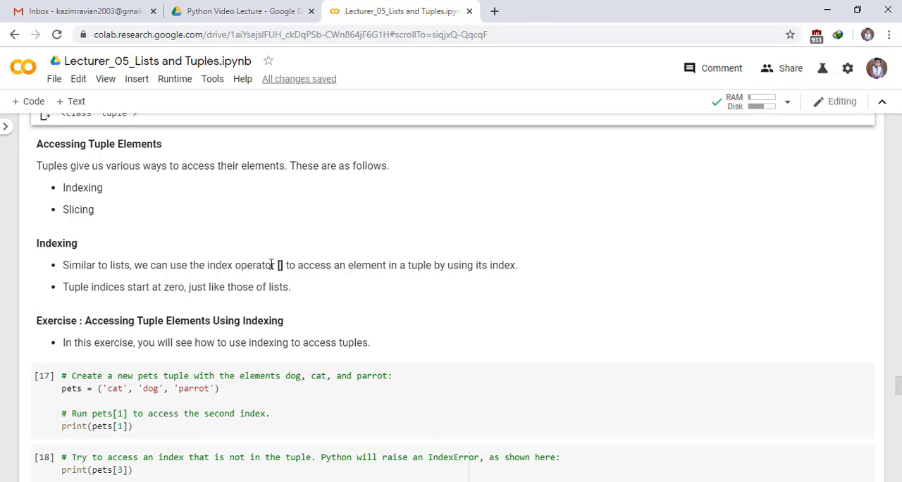
mouse_move(370, 270)
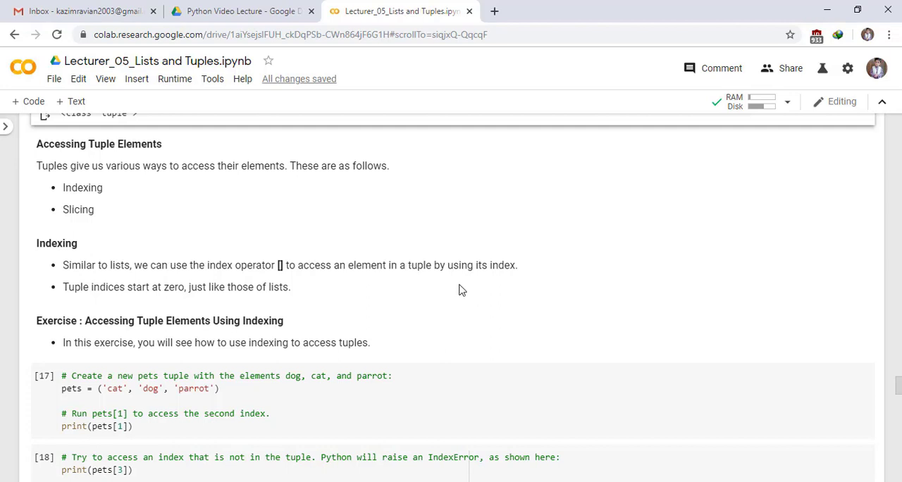
mouse_move(100, 291)
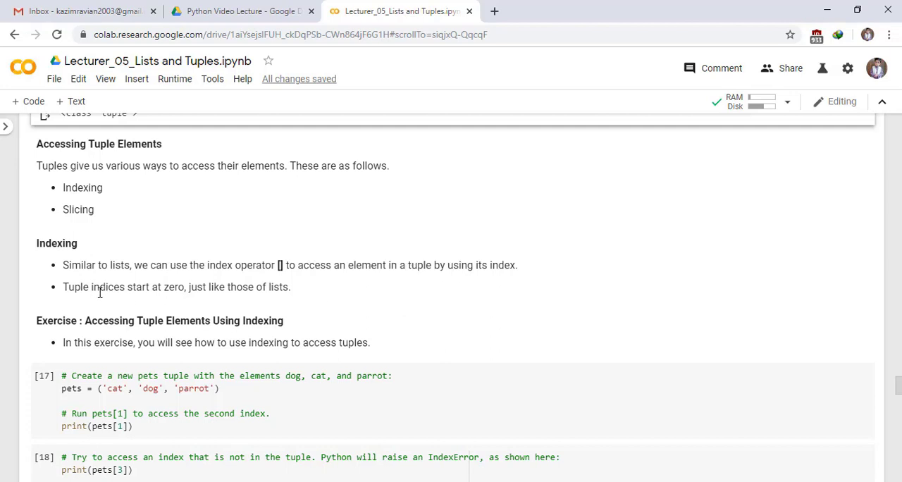
mouse_move(218, 292)
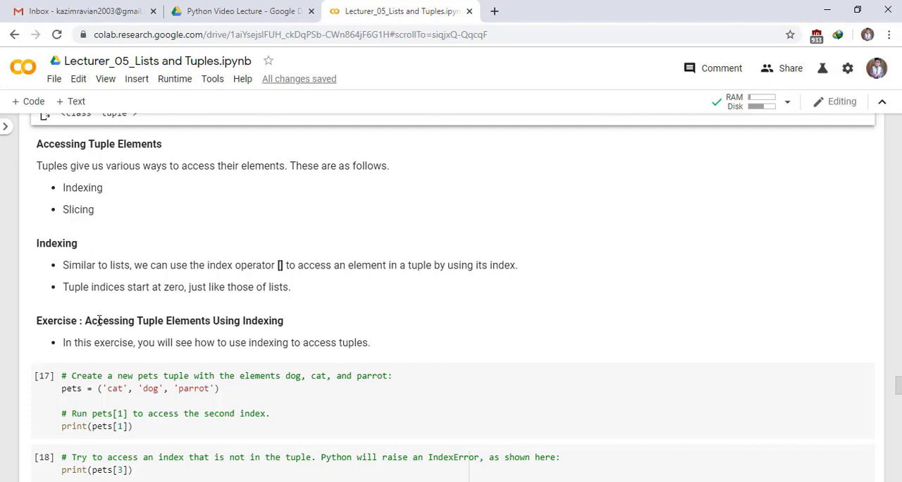
mouse_move(186, 321)
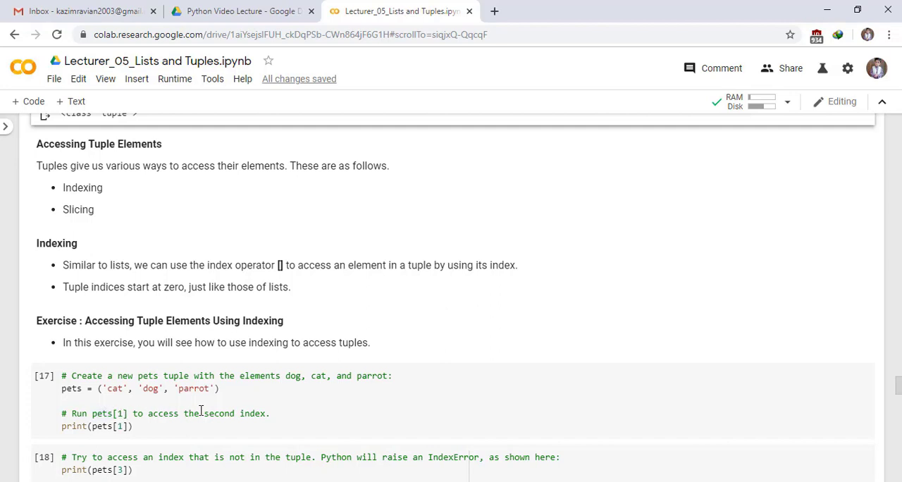
mouse_move(203, 415)
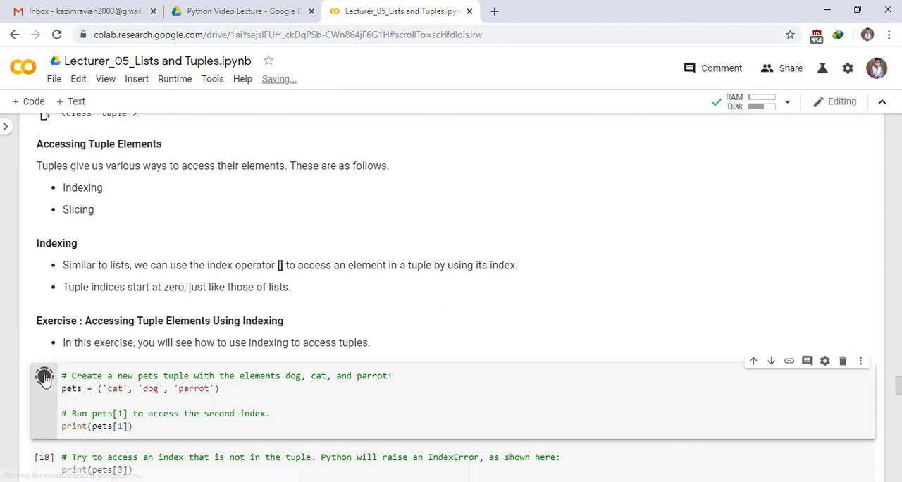
click(44, 375)
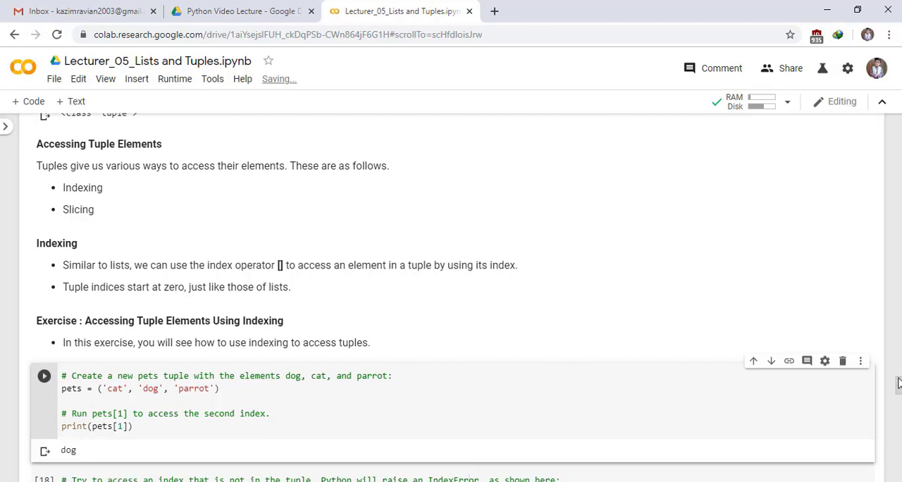
Run print(pets[3]) to raise IndexError: tuple index out of range
scroll(down, 3)
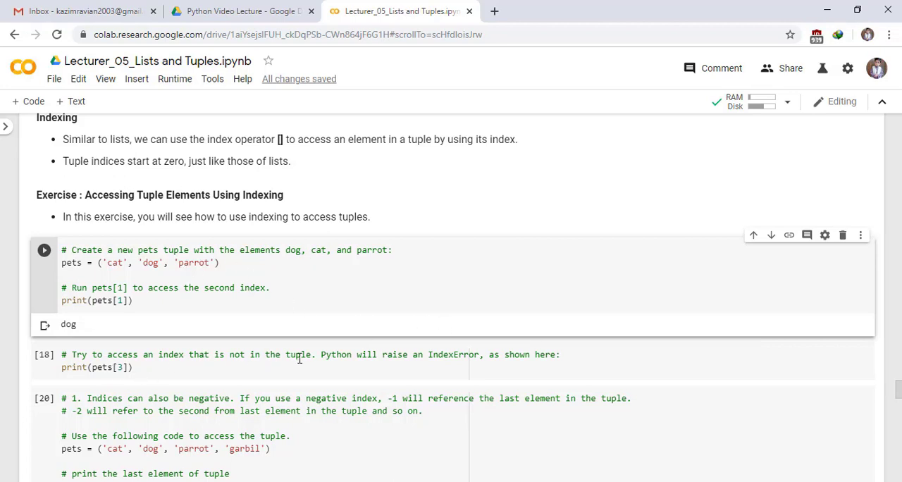
mouse_move(415, 355)
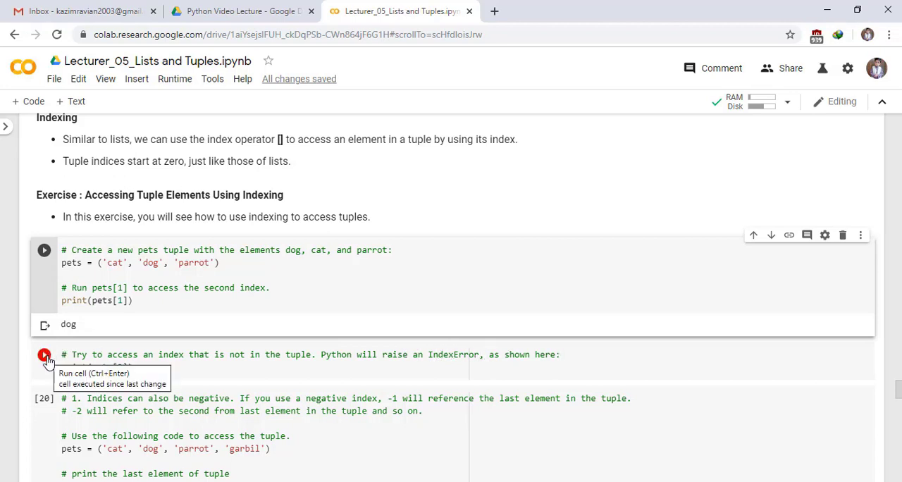
click(44, 355)
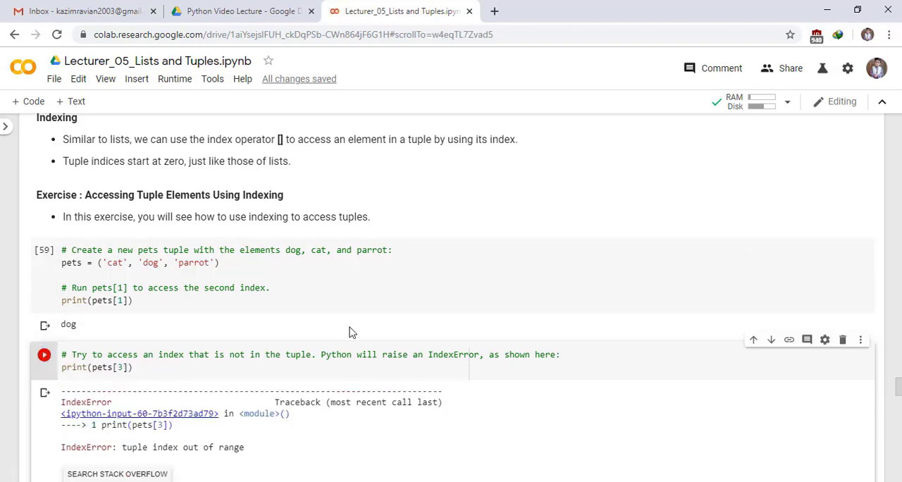
Run the negative-index cell so pets[-1] prints gerbil and pets[-2] prints parrot
scroll(down, 3)
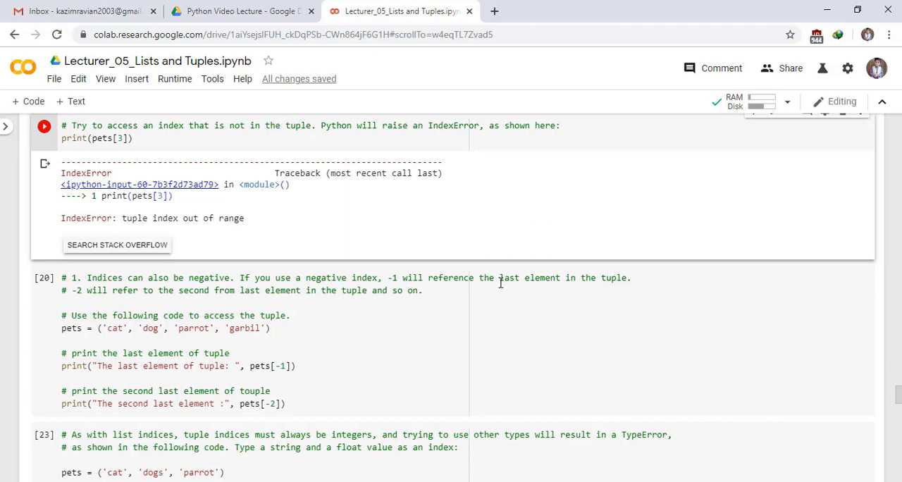
mouse_move(101, 302)
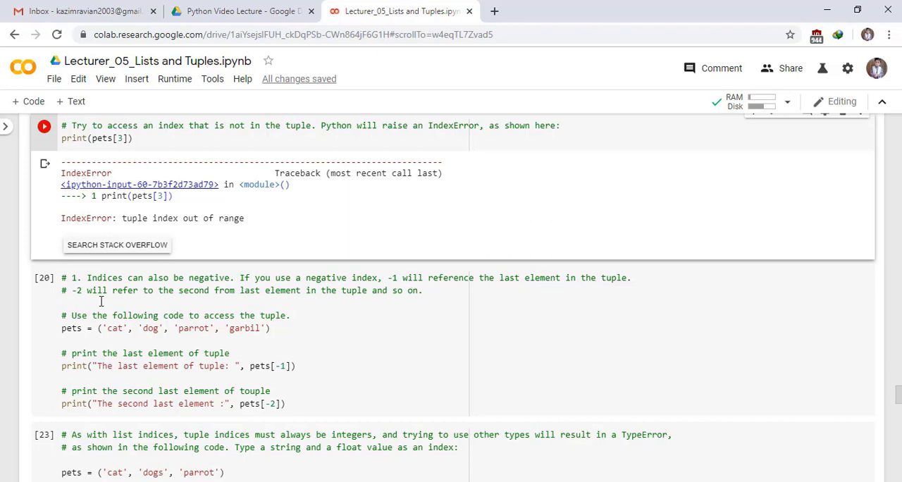
mouse_move(197, 295)
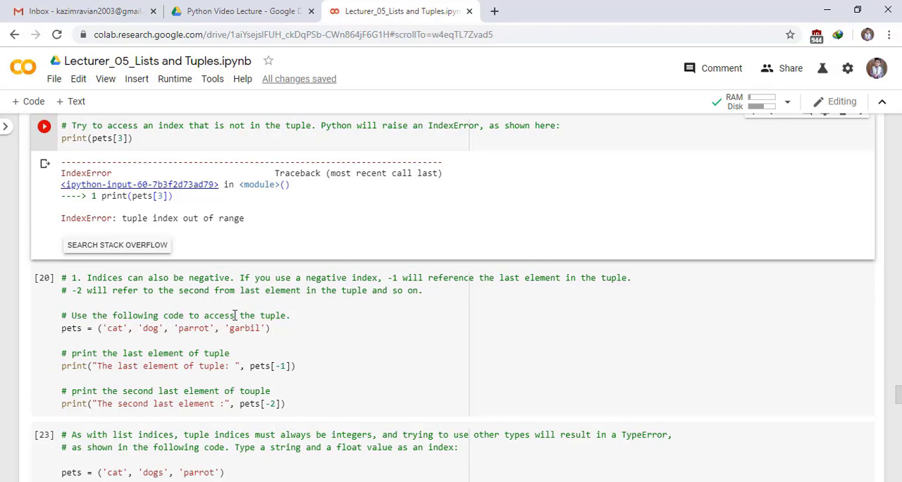
mouse_move(79, 335)
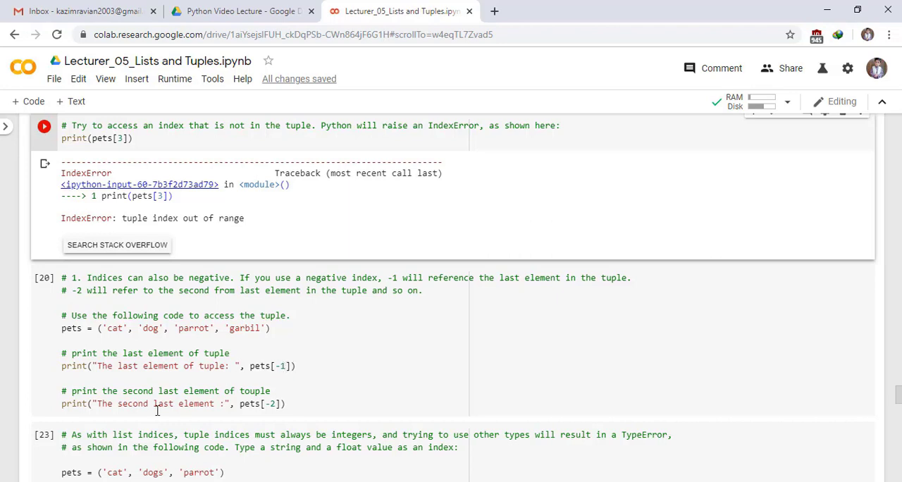
mouse_move(268, 386)
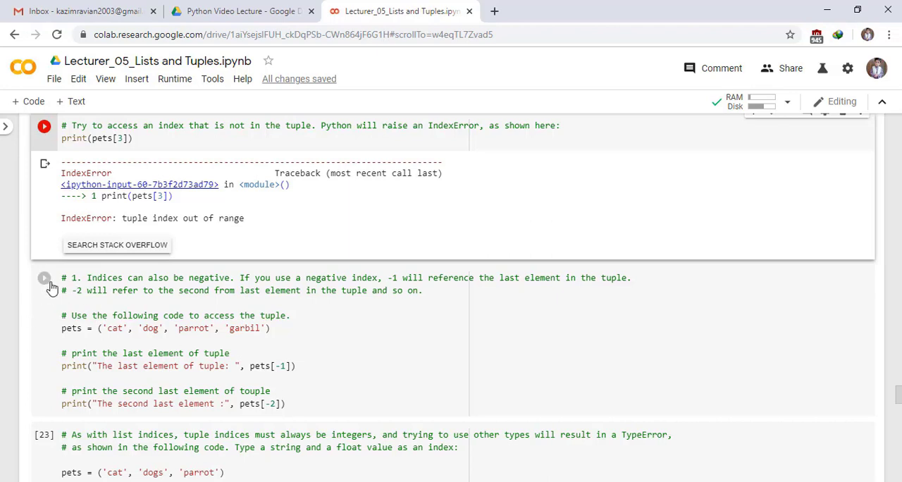
click(42, 278)
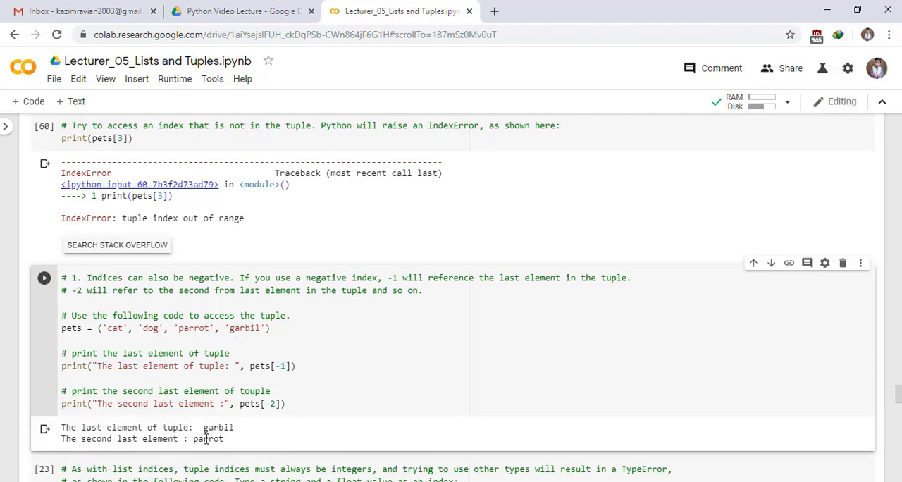
mouse_move(195, 349)
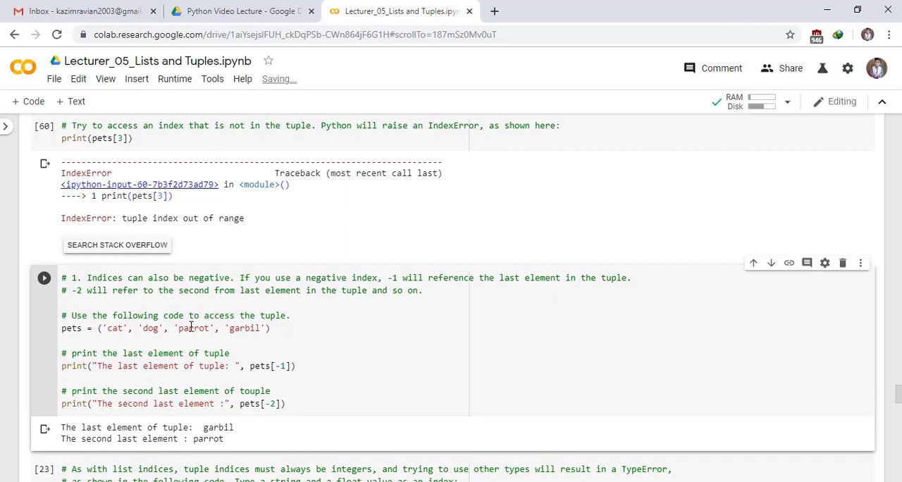
Run print(pets['1']) and print(pets[1.5]) so each raises a TypeError about tuple indices
scroll(down, 3)
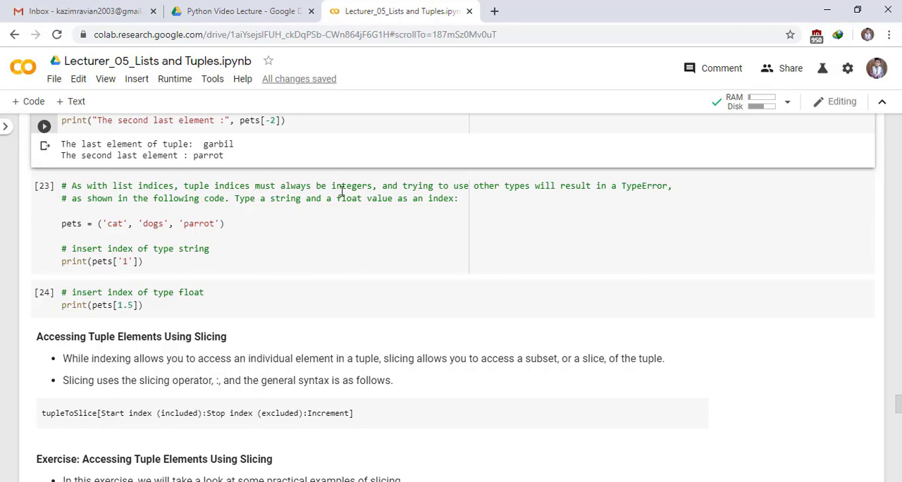
mouse_move(495, 203)
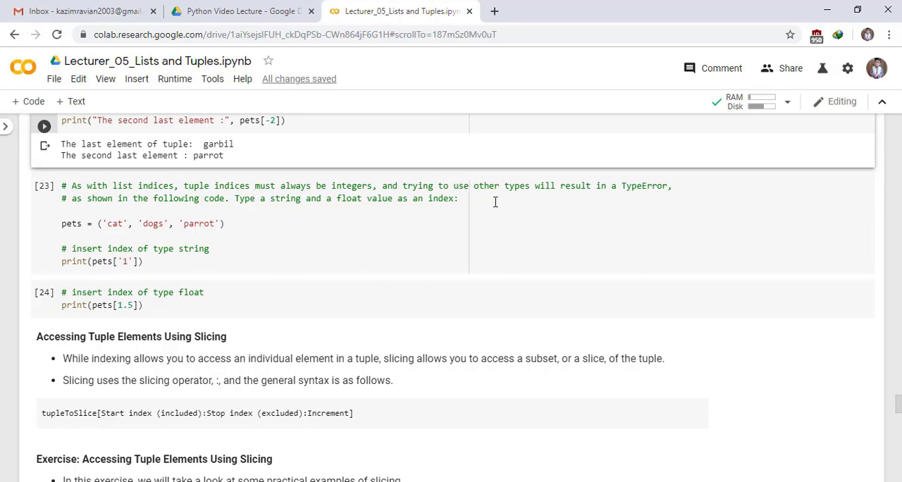
mouse_move(490, 200)
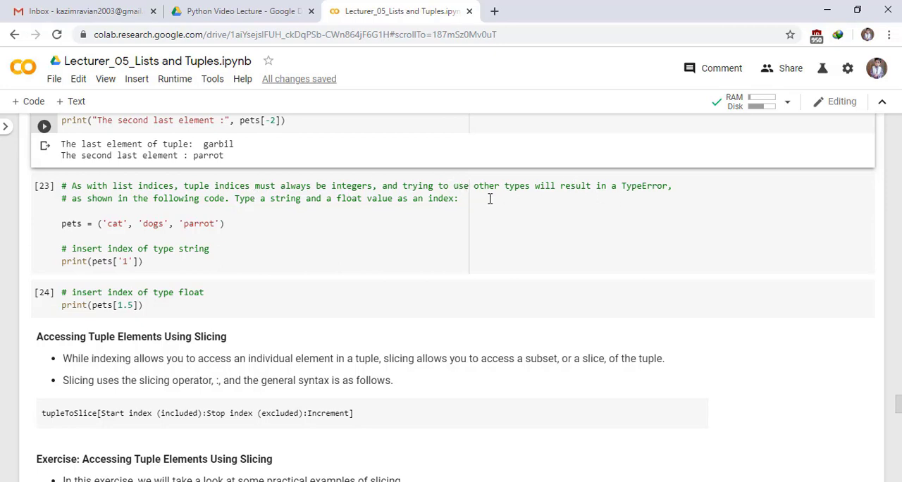
mouse_move(224, 209)
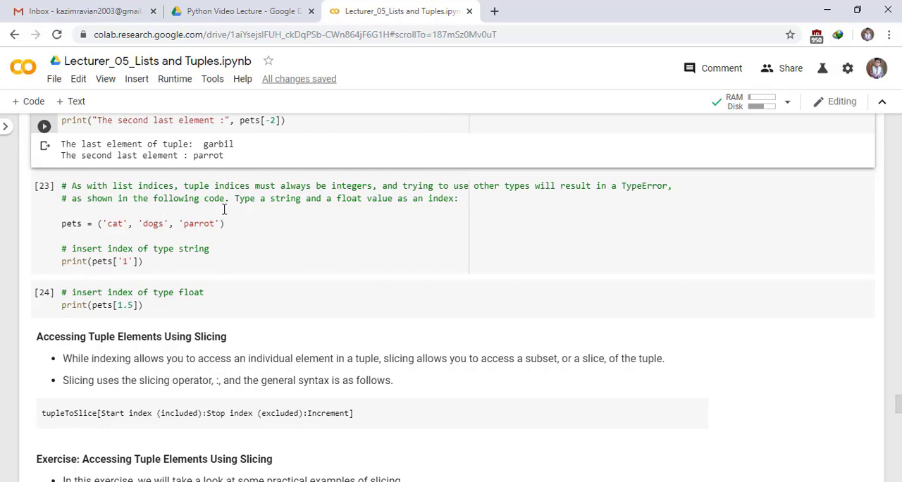
mouse_move(373, 203)
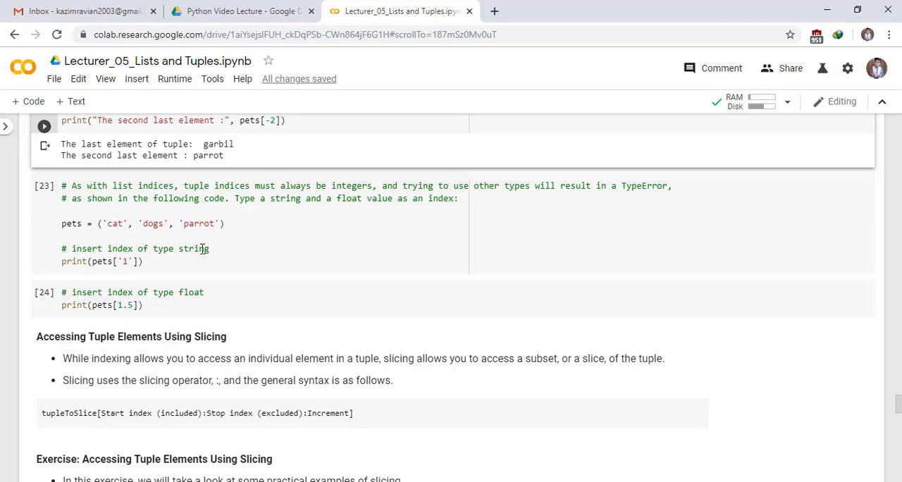
mouse_move(112, 262)
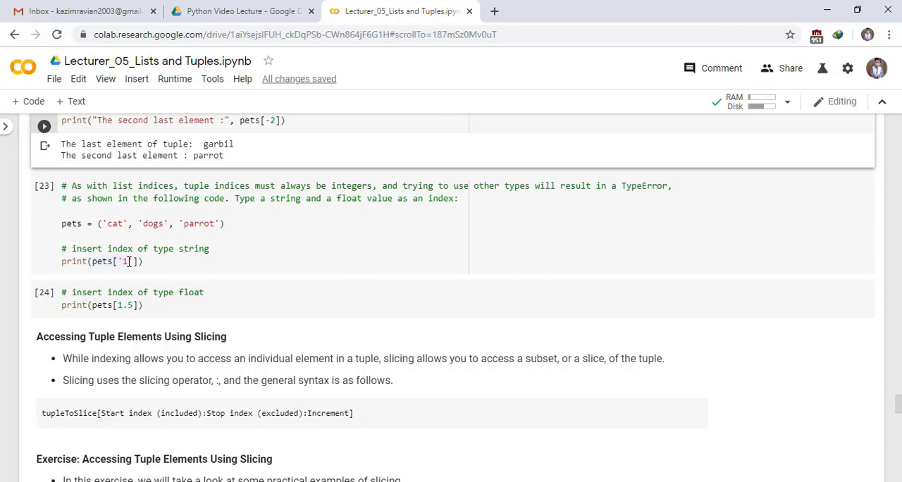
mouse_move(46, 186)
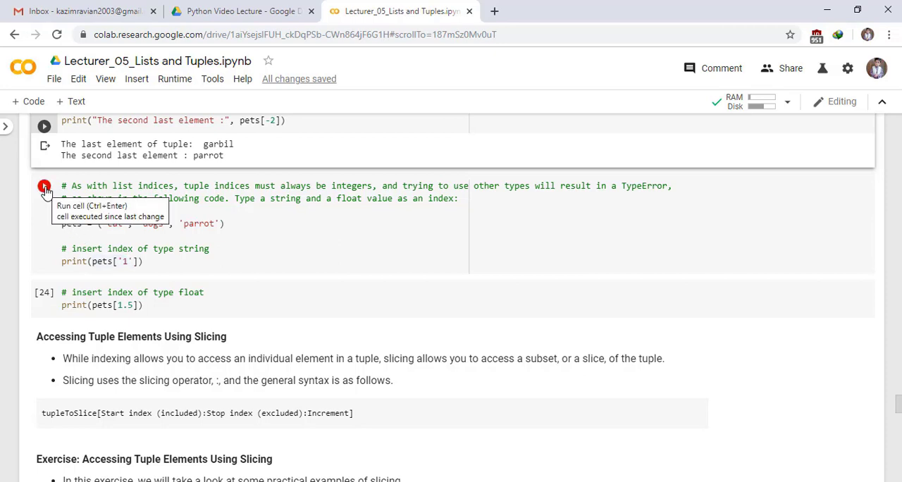
click(44, 186)
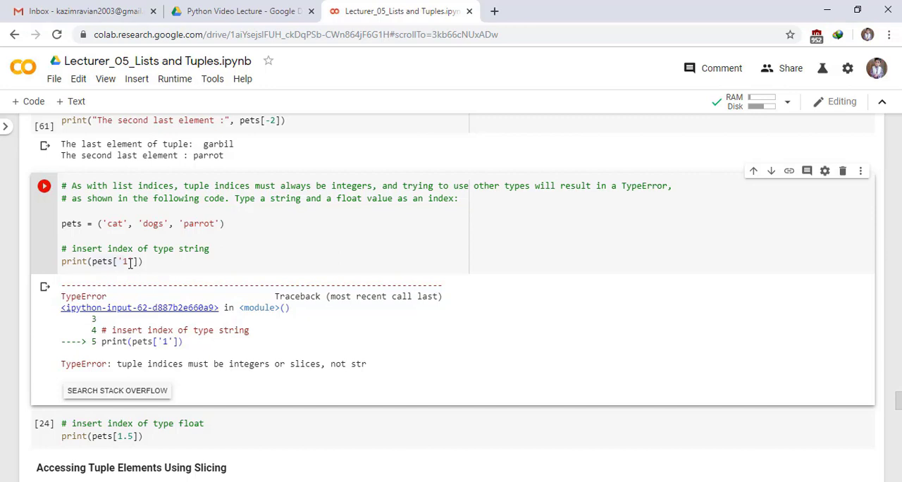
mouse_move(90, 458)
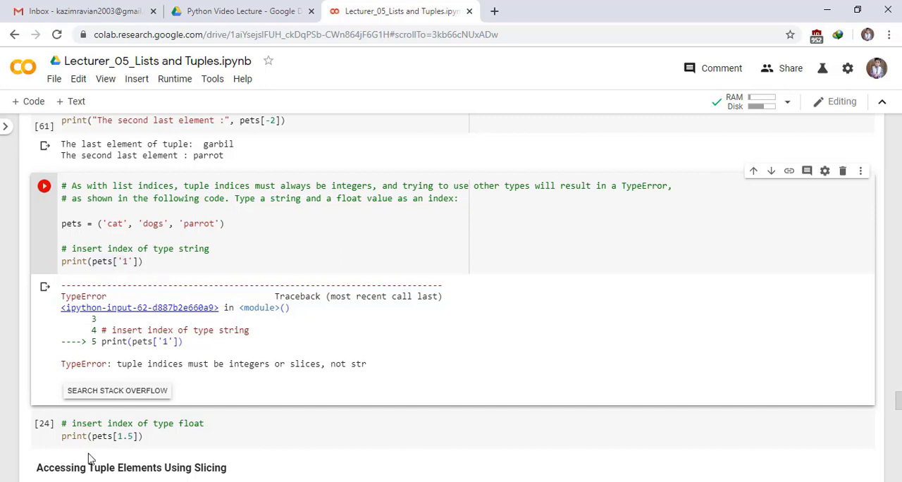
mouse_move(95, 445)
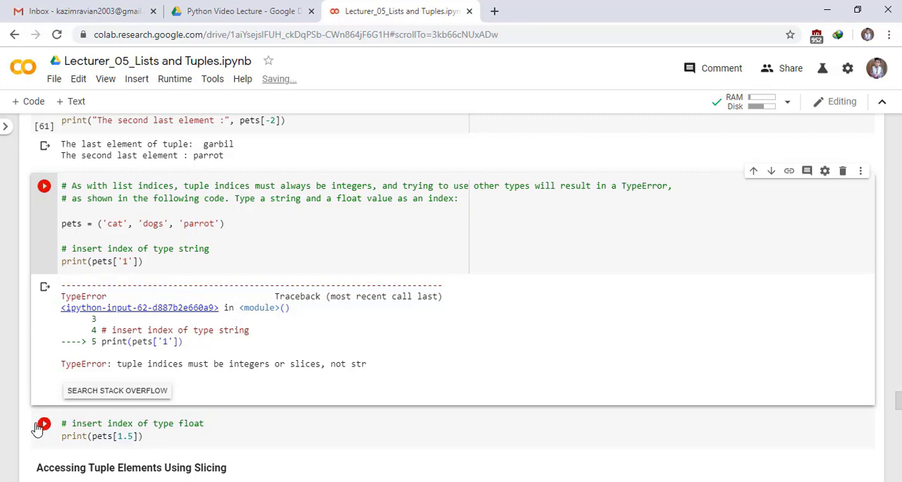
click(44, 423)
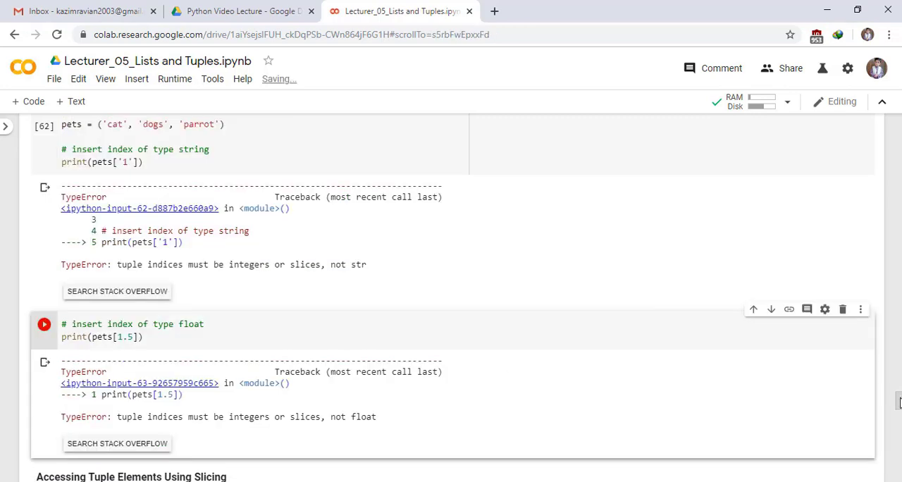